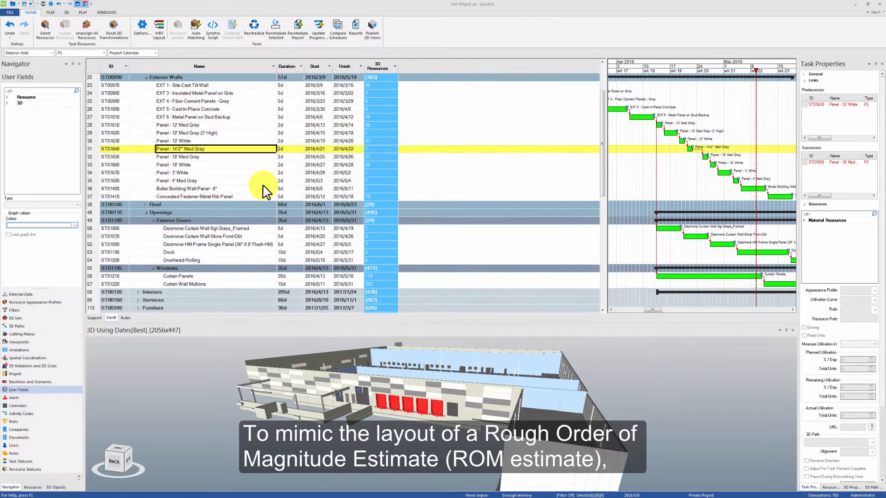
Add task user fields Revit Unit Price and Revit Cost
right_click(51, 138)
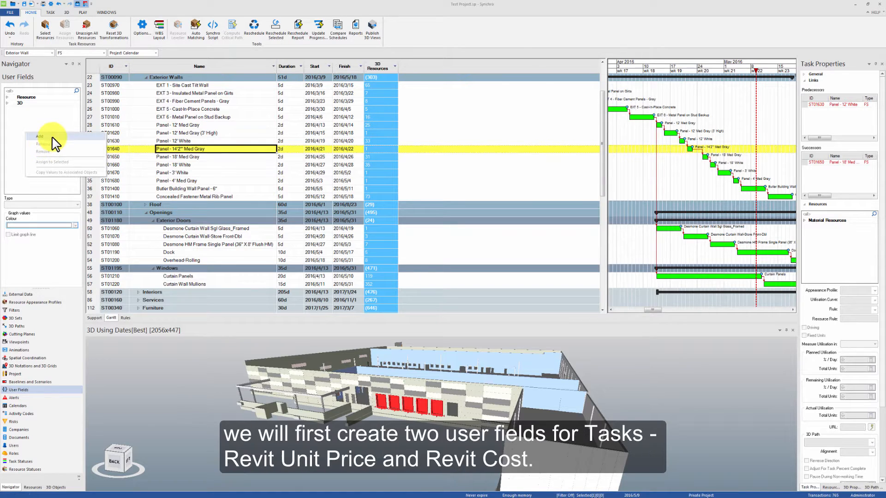
left_click(39, 136)
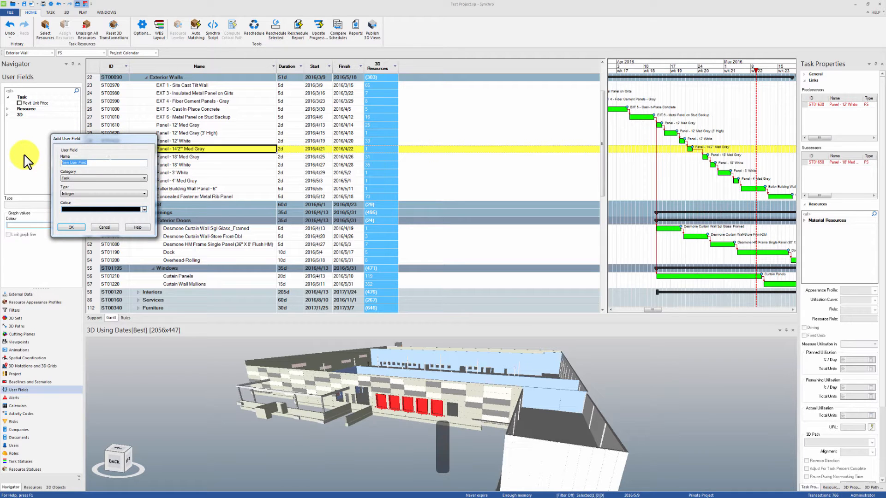
type("Revit Cos")
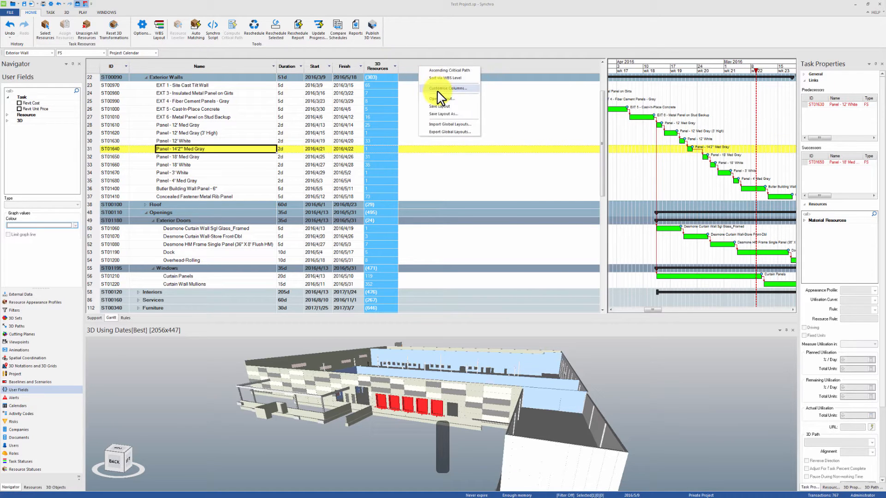
Add Revit Unit Price and Revit Cost as visible task grid columns
left_click(449, 88)
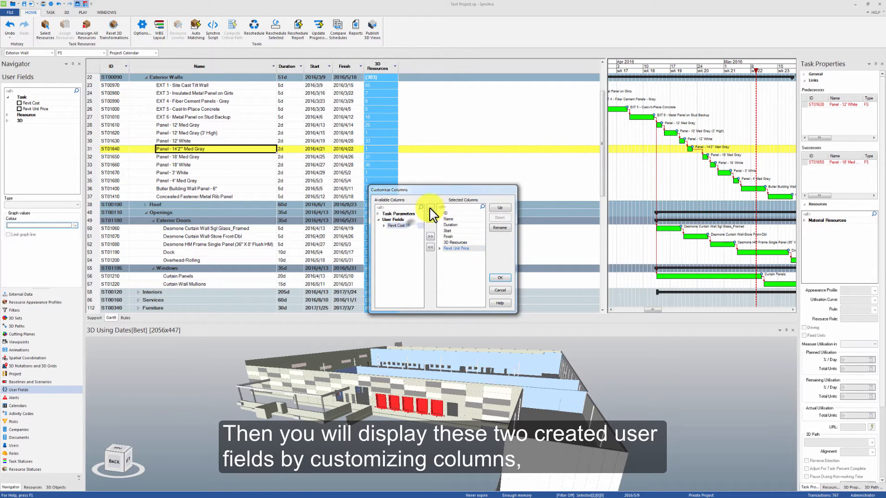
left_click(430, 208)
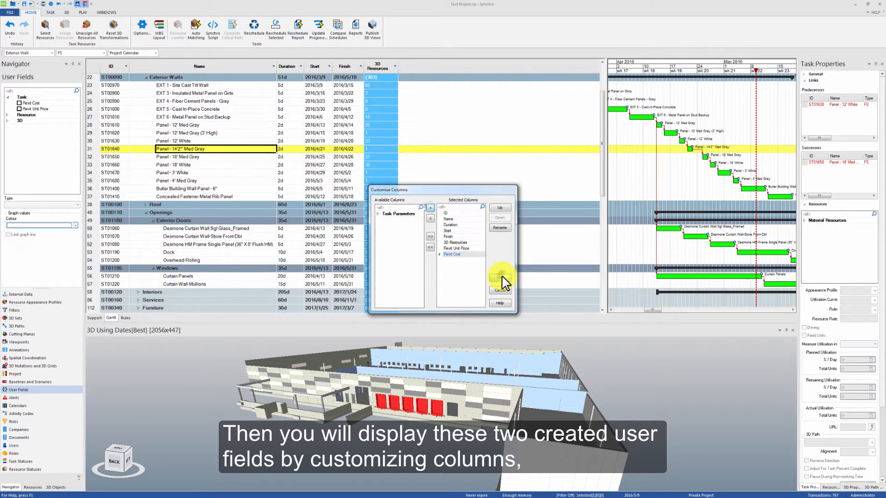
left_click(499, 289)
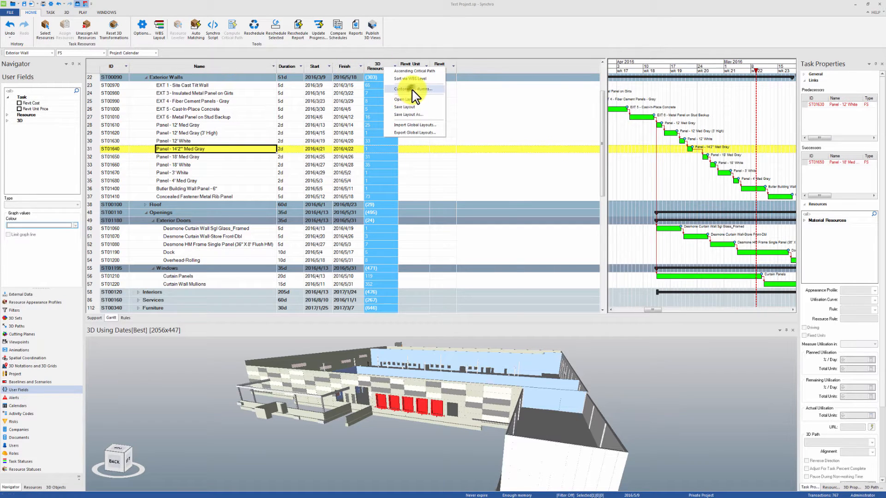
Add Physical Quantity, Physical Quantity Unit, Budgeted Direct Cost and Budgeted Total Cost columns
left_click(412, 88)
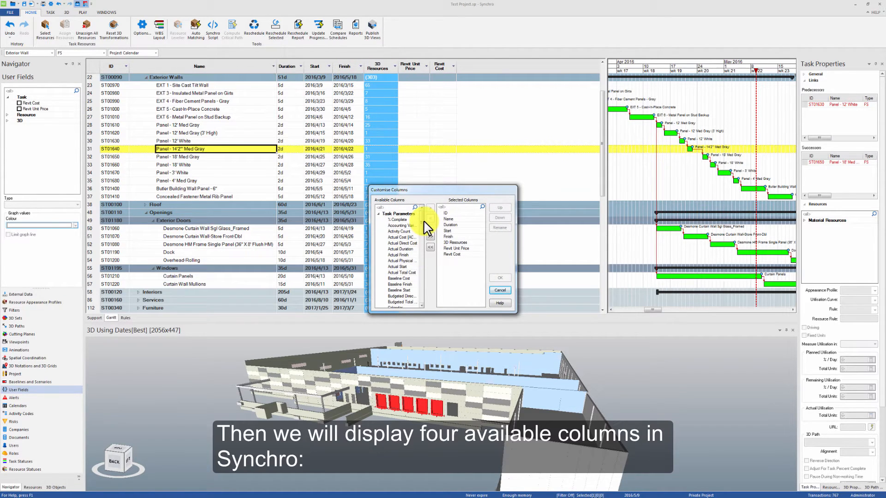
scroll("down", 3)
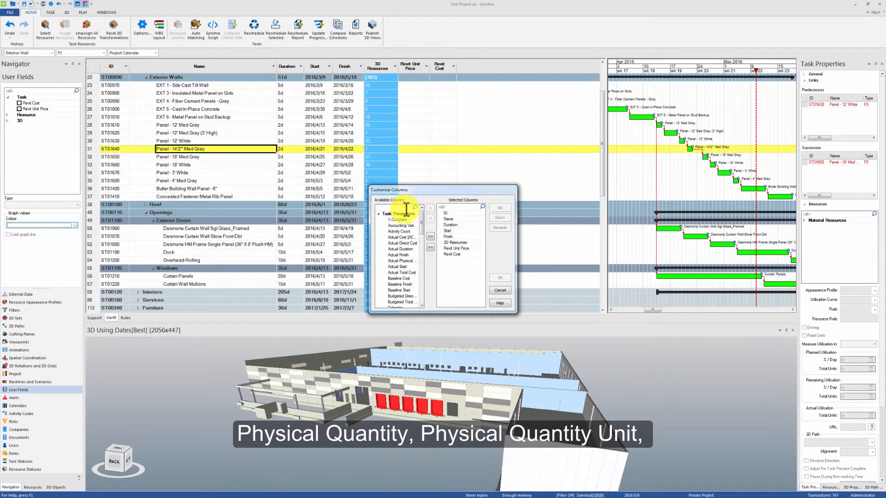
type("phy")
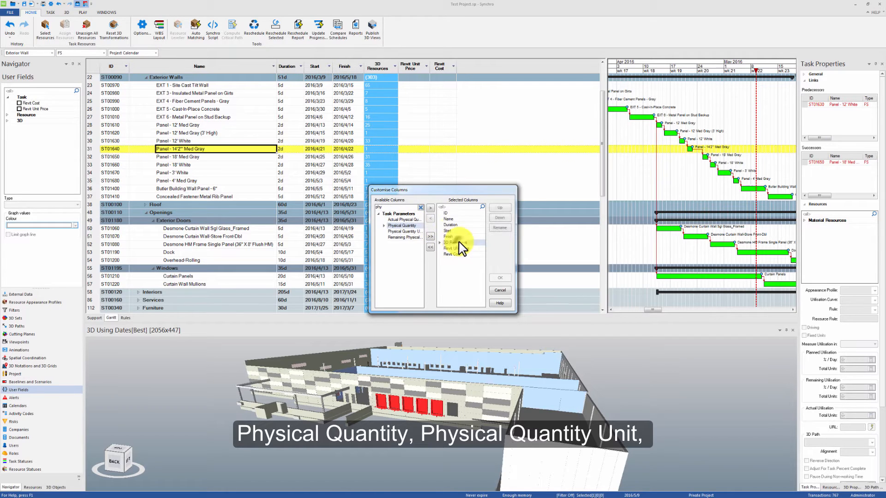
left_click(430, 236)
type("budgeted")
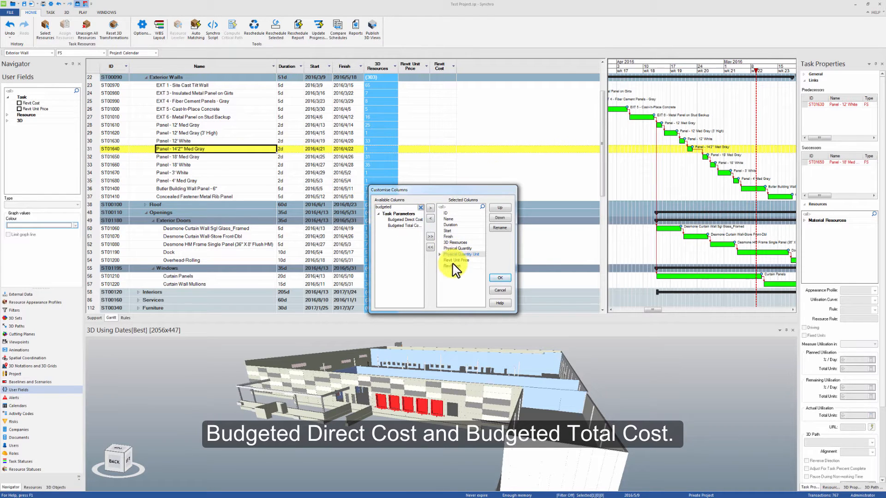
left_click(431, 231)
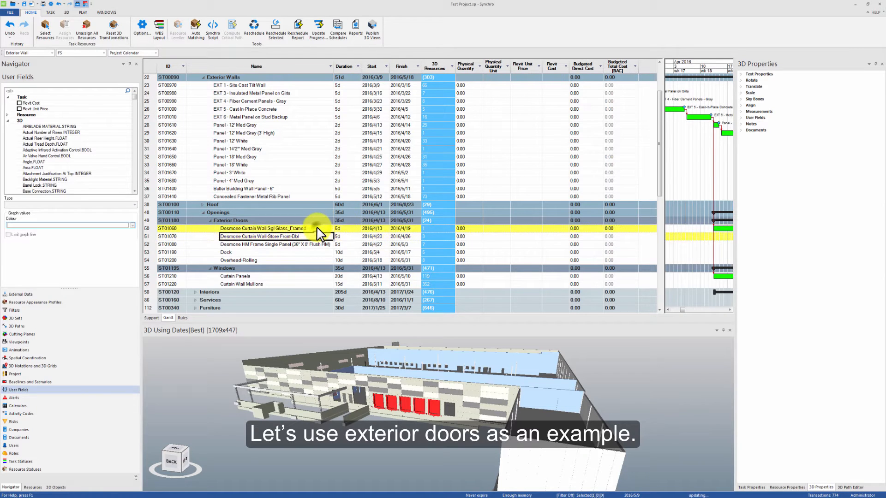
Select assigned resources for exterior door tasks, review Resources and 3D Objects, then pick ST01060
left_click(266, 261)
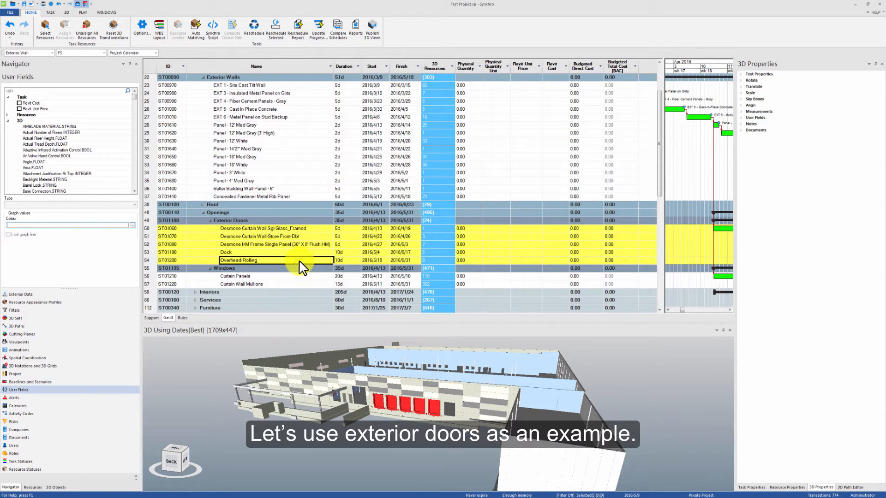
right_click(276, 249)
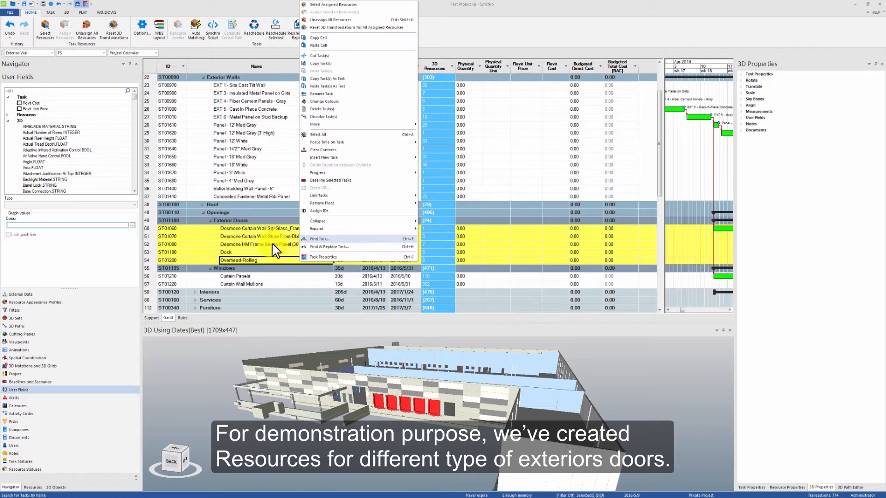
left_click(32, 487)
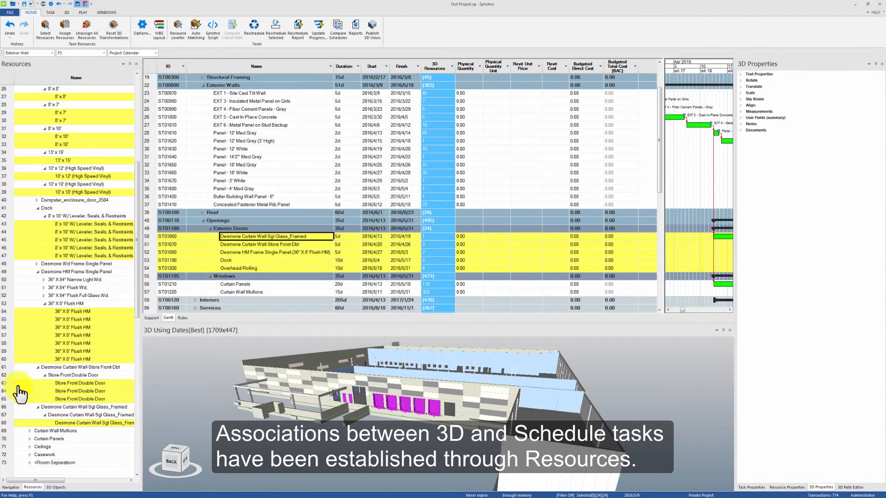
left_click(55, 487)
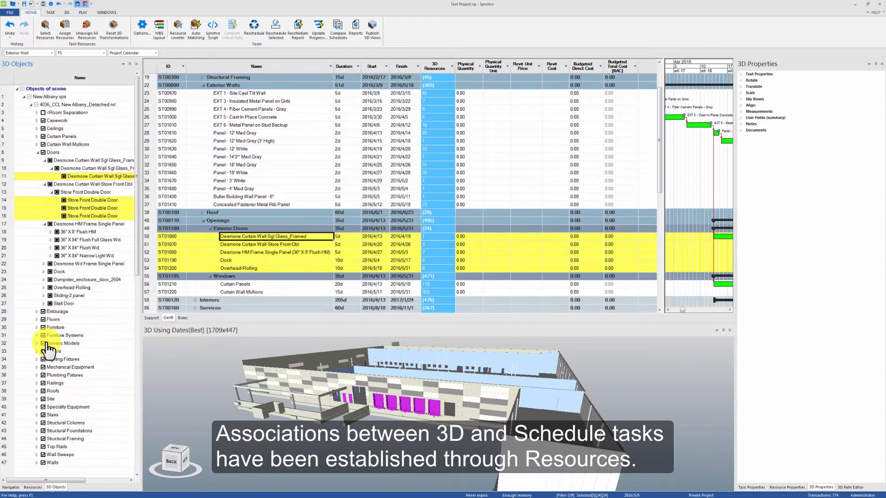
left_click(33, 487)
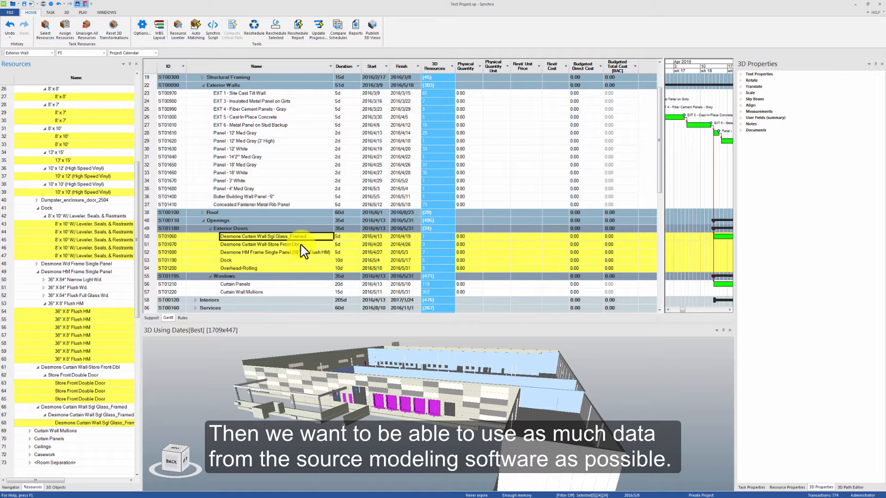
left_click(275, 236)
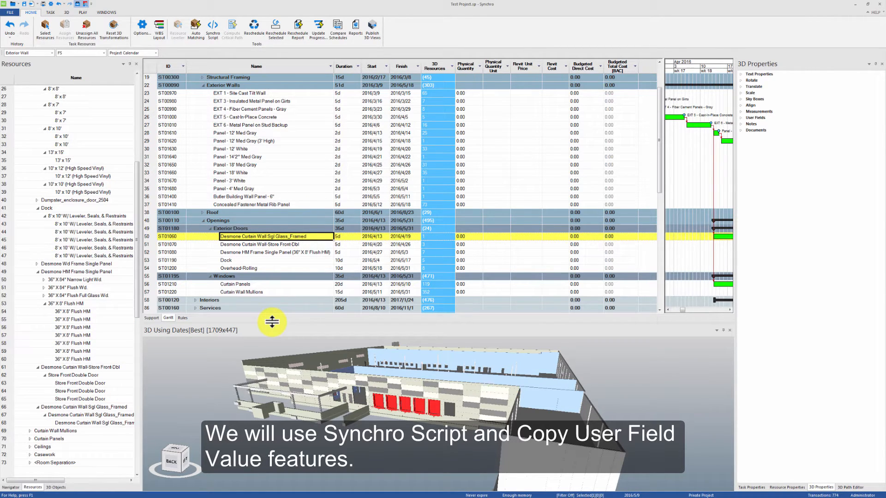
Expand the framed curtain wall door object's imported Revit user fields
right_click(277, 236)
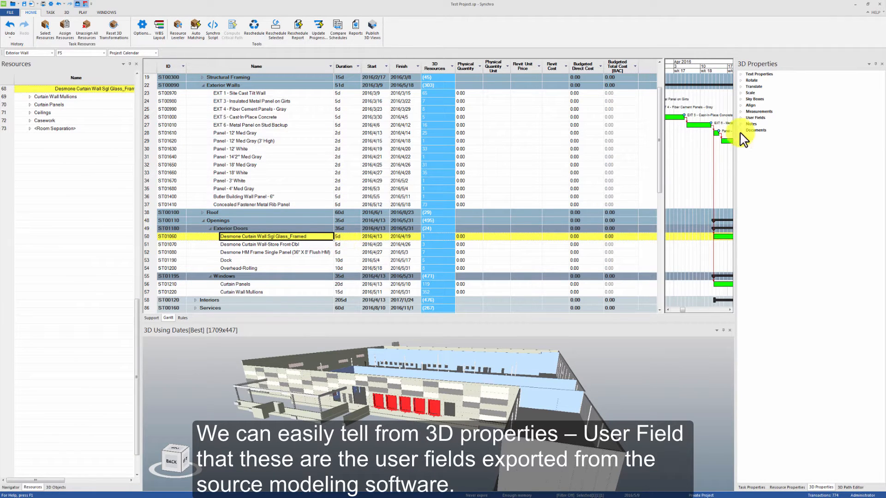
left_click(740, 117)
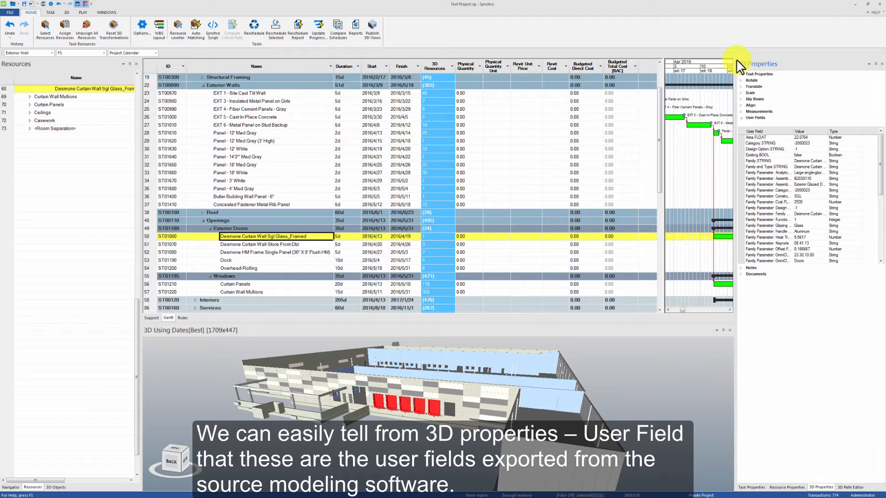
mouse_move(875, 164)
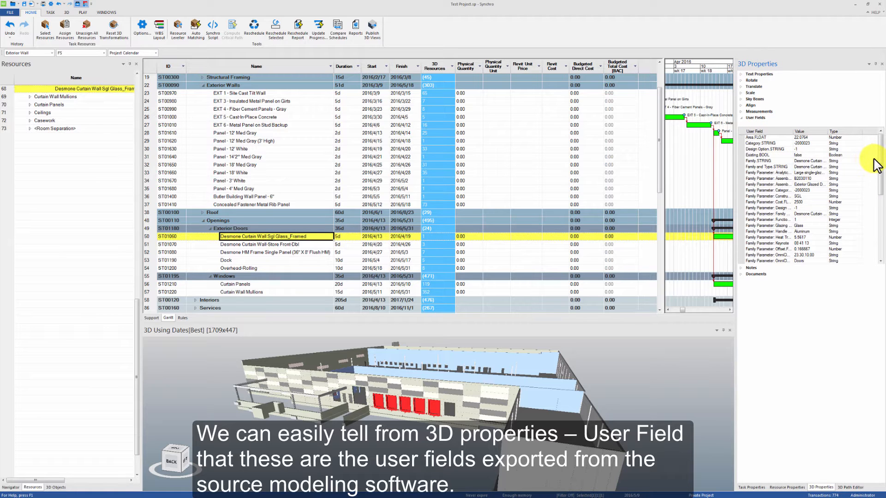
scroll("down", 3)
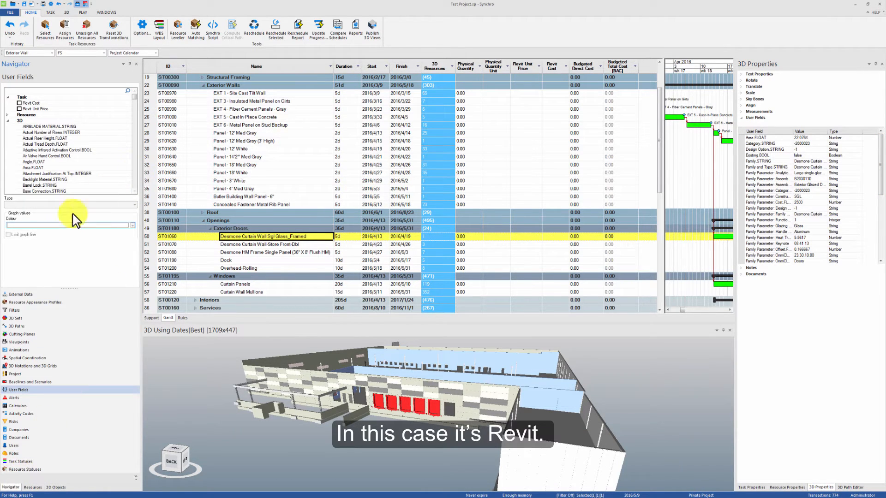
left_click(20, 294)
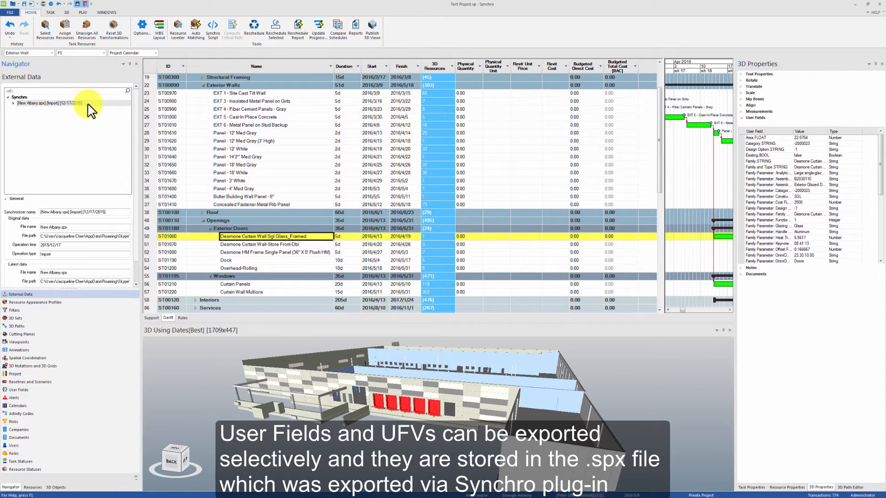
mouse_move(48, 211)
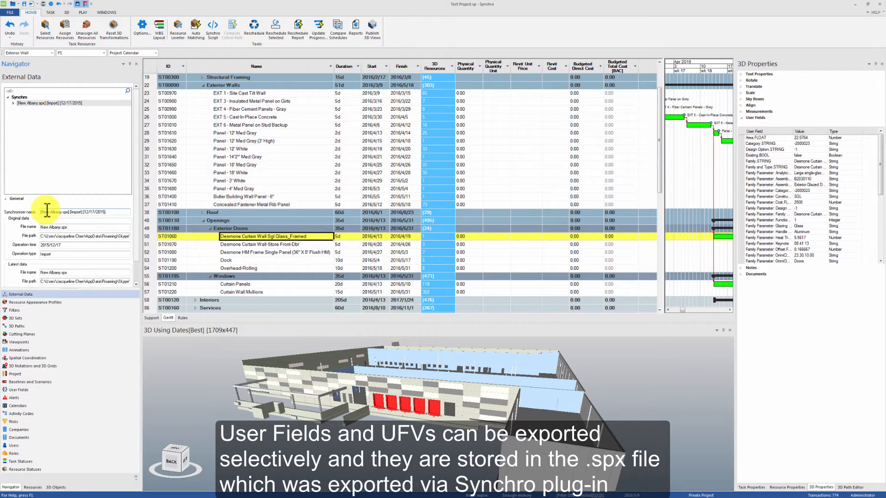
mouse_move(75, 413)
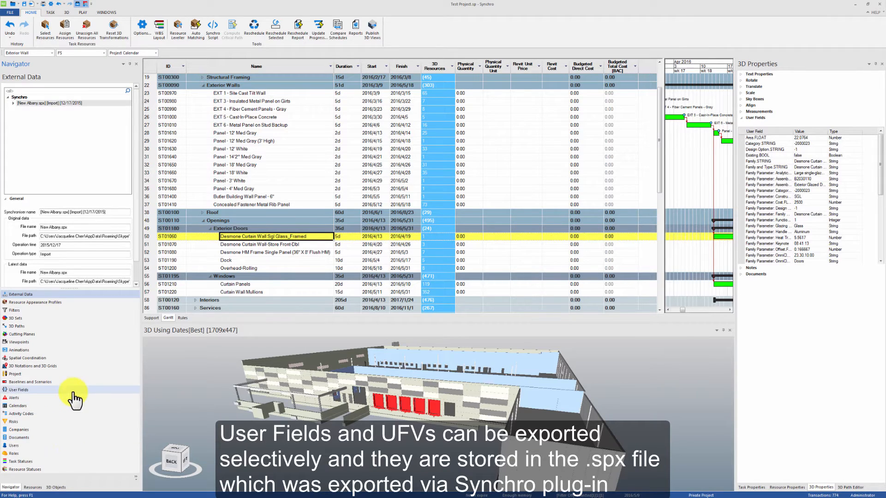
left_click(18, 390)
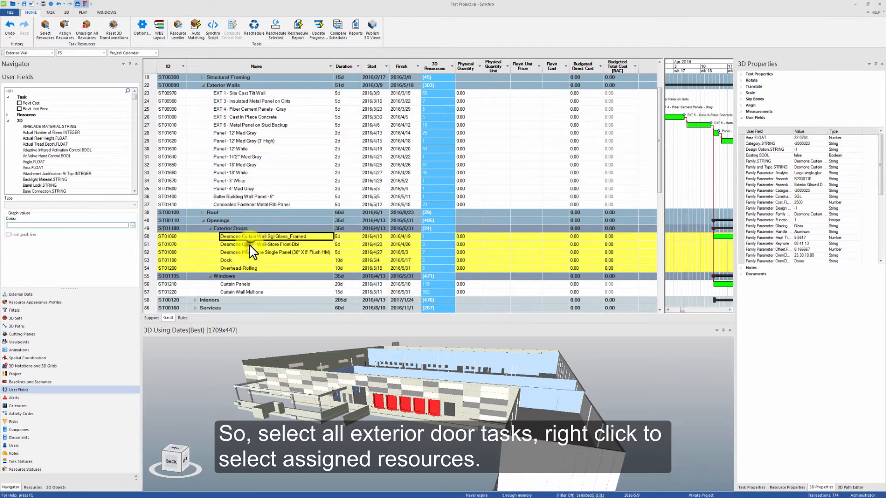
Select the assigned resources of the five exterior door tasks
right_click(251, 244)
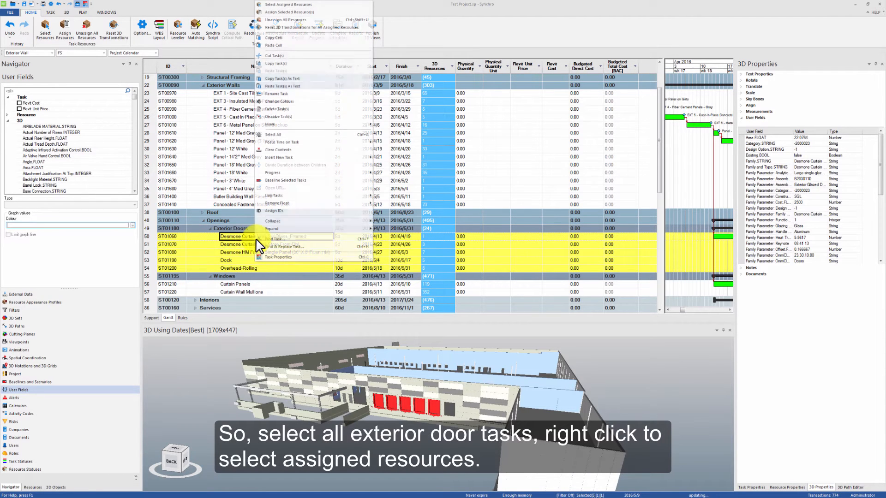
left_click(288, 5)
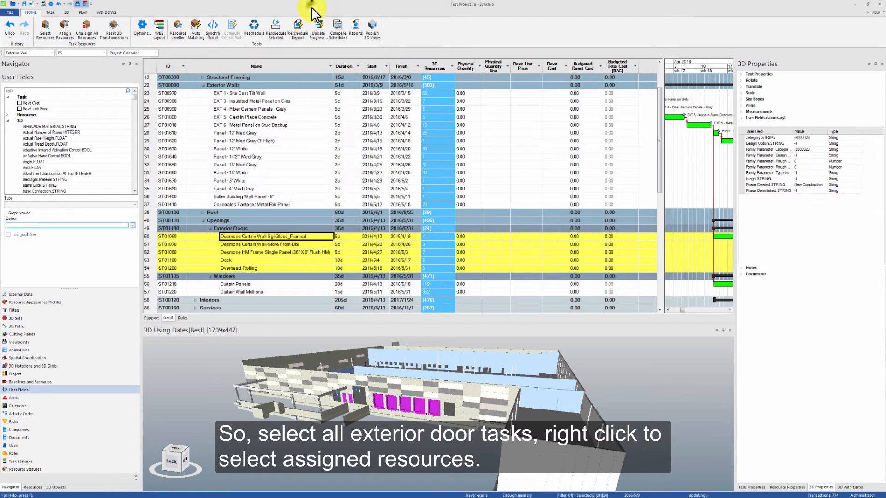
mouse_move(783, 214)
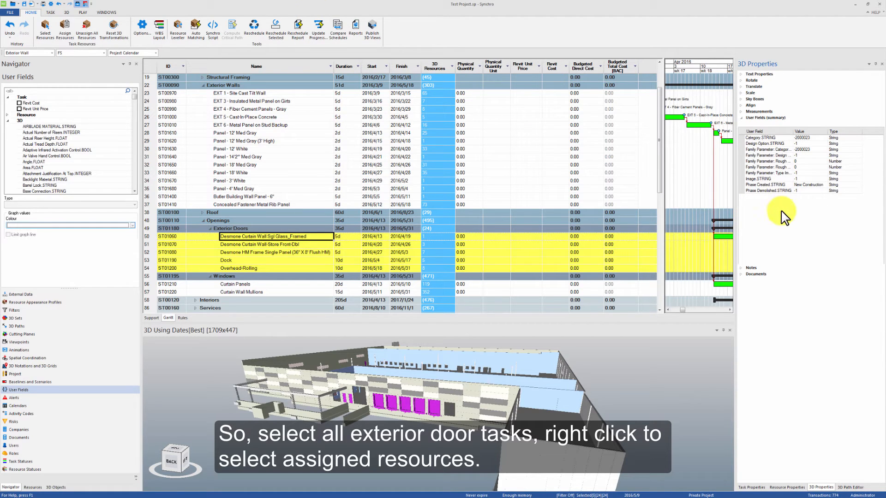
mouse_move(791, 220)
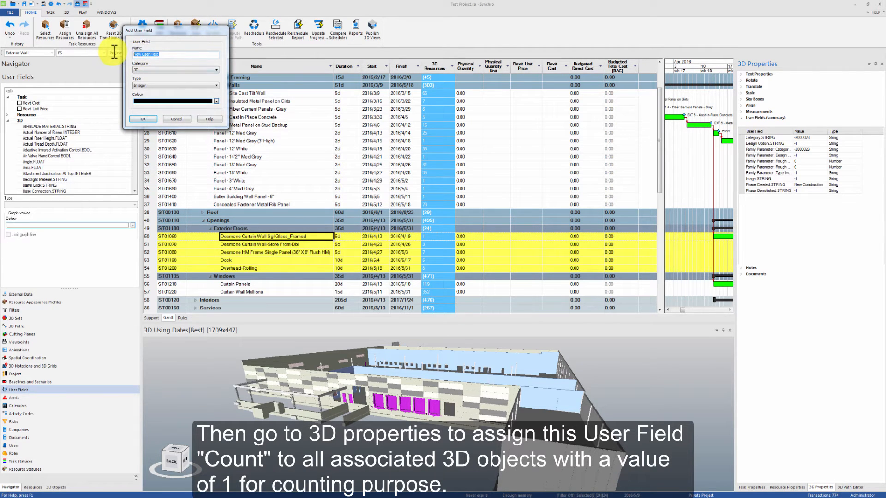
mouse_move(123, 68)
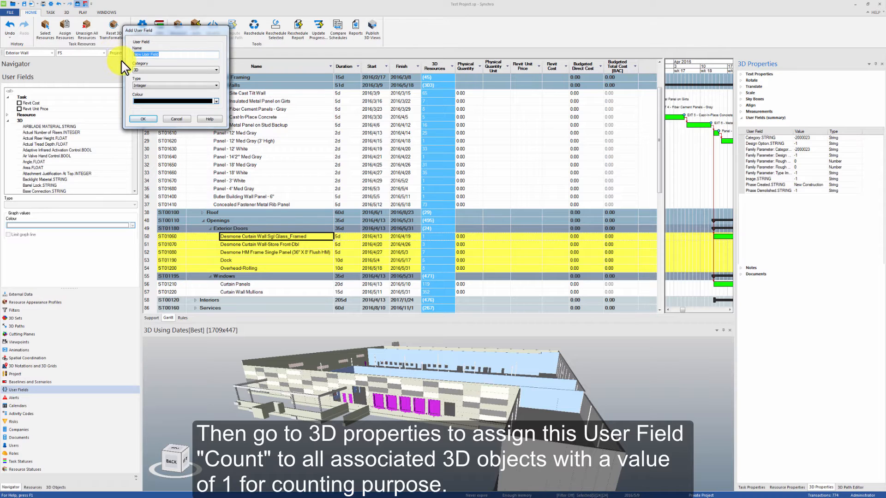
mouse_move(174, 52)
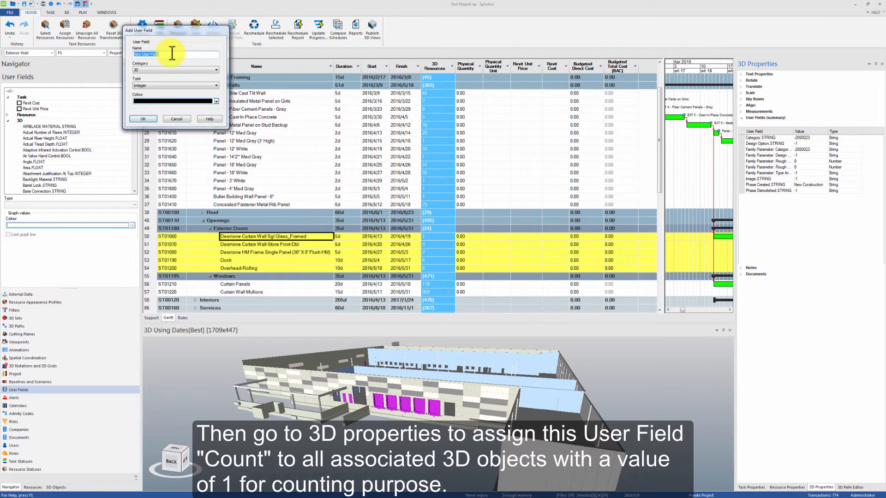
Create a Number user field named Count and locate it in 3D Properties
type("Count")
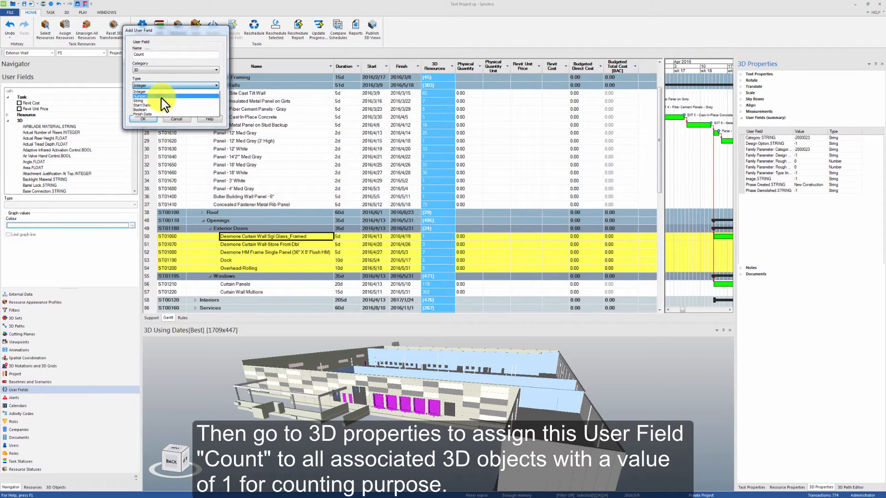
left_click(139, 91)
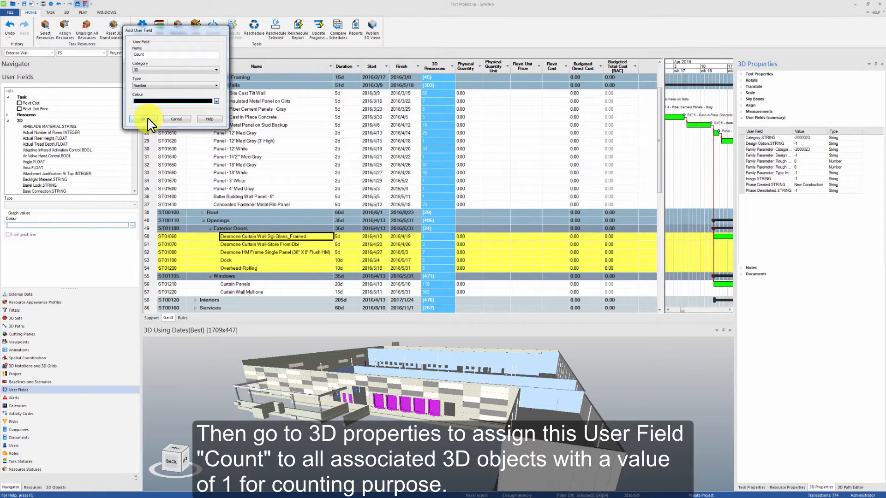
left_click(144, 118)
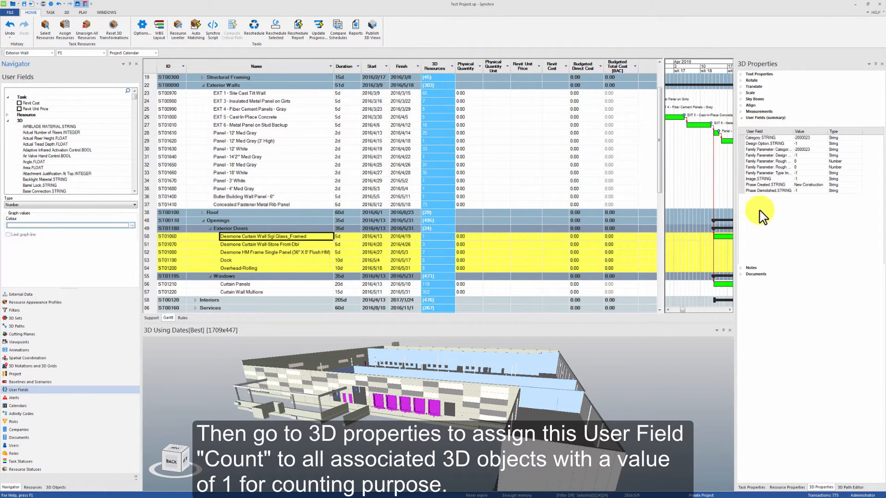
mouse_move(777, 198)
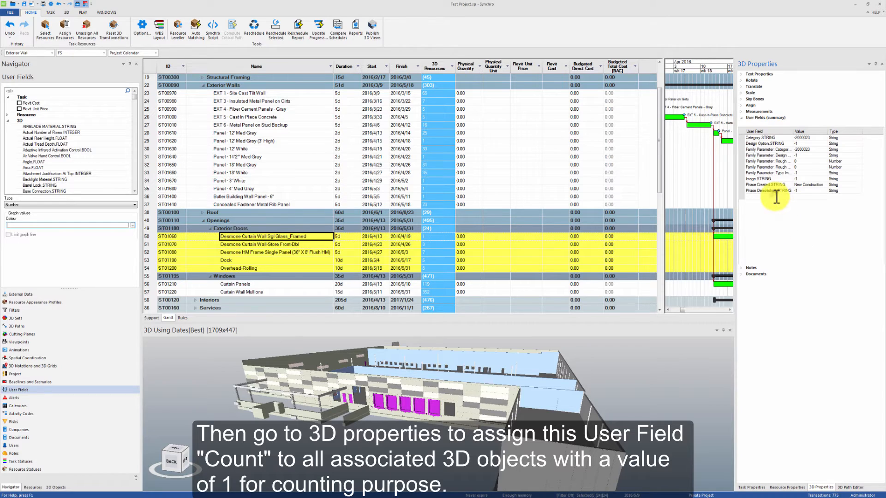
scroll("down", 3)
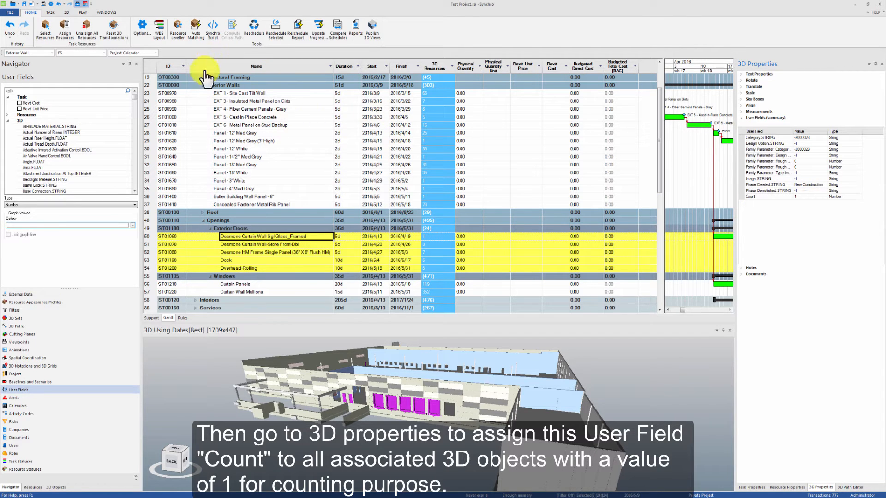
mouse_move(279, 328)
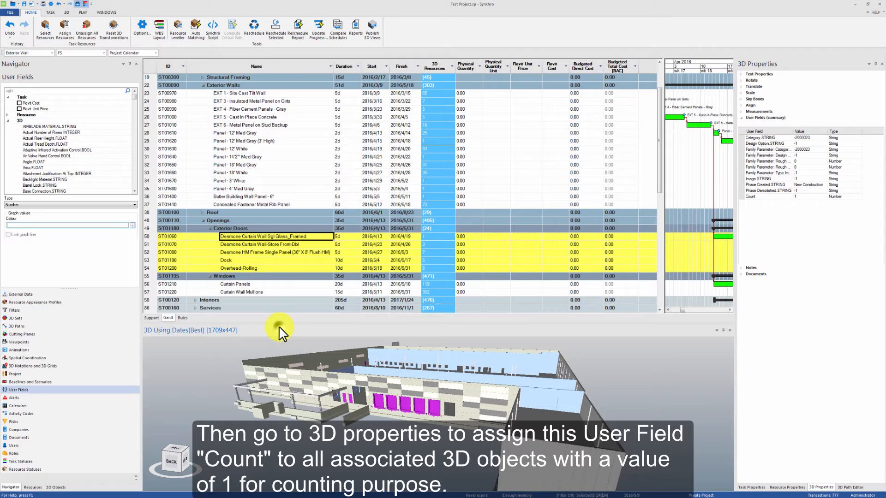
mouse_move(203, 42)
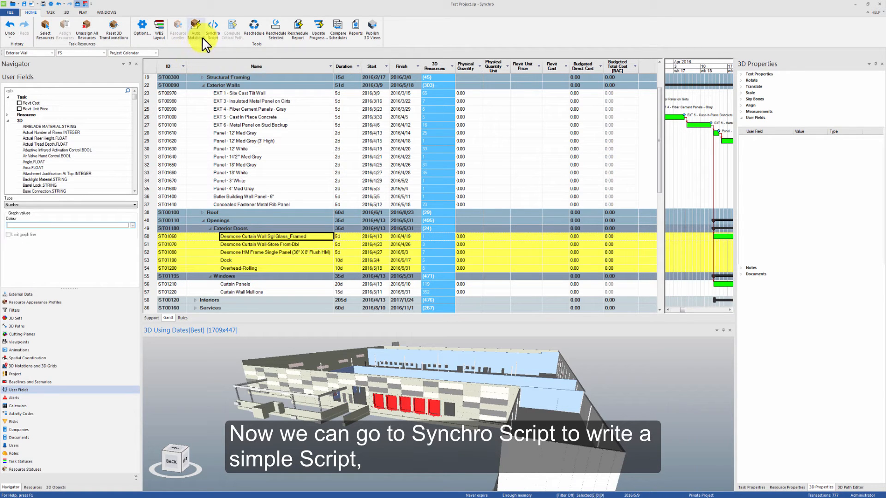
Run a Synchro Script summing Count into Physical Quantity with unit Each, then save it
left_click(213, 27)
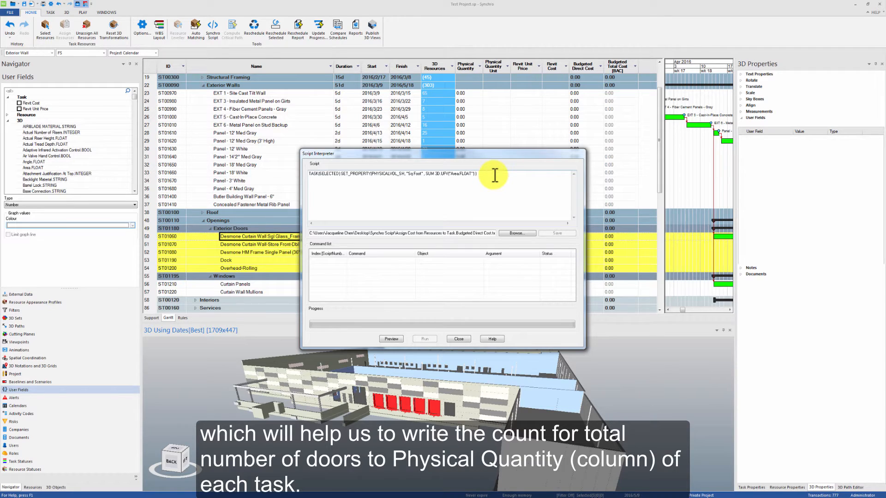
mouse_move(422, 175)
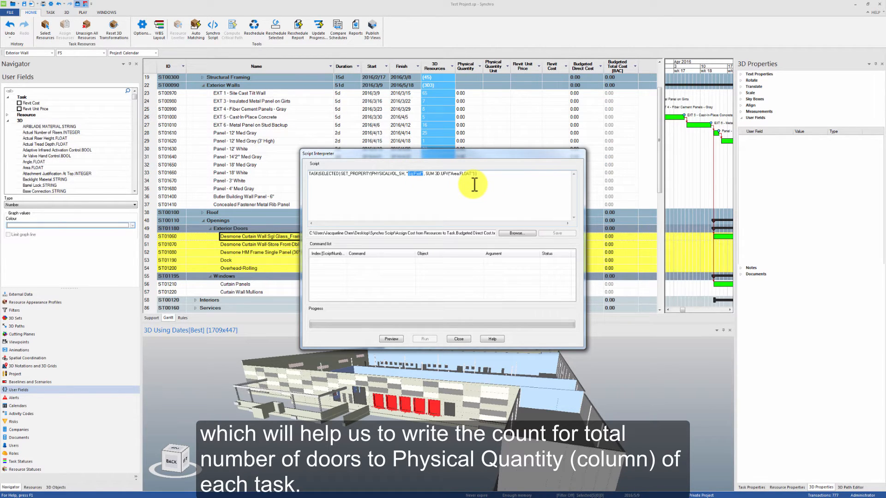
type("Each")
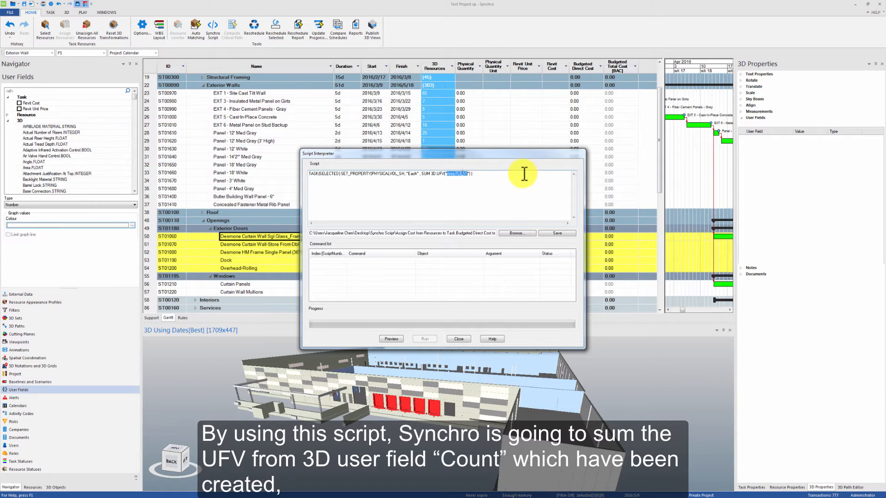
type("Count")
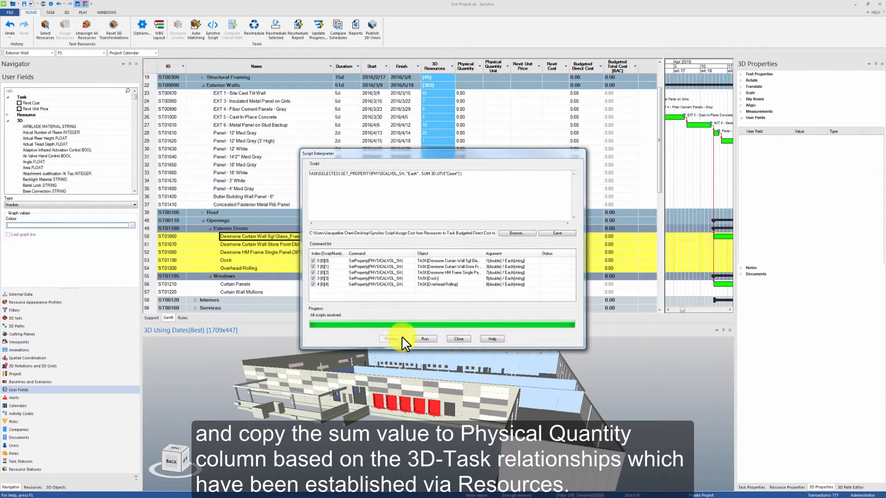
mouse_move(466, 161)
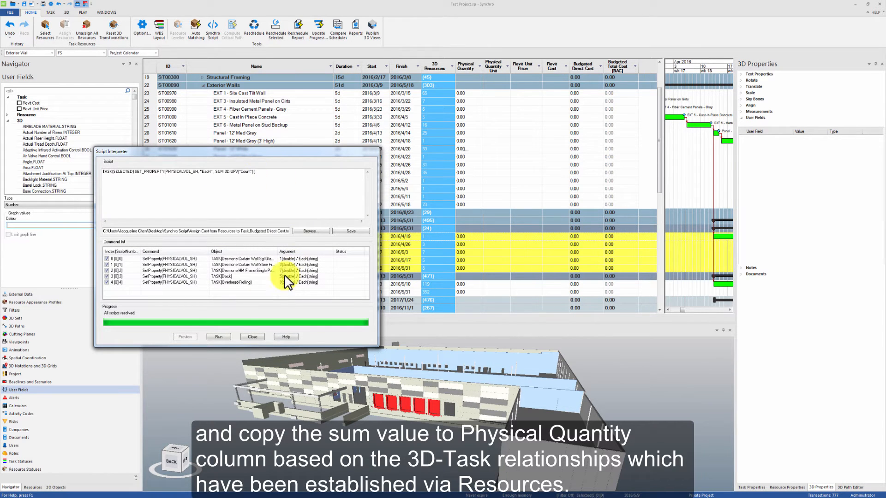
left_click(218, 336)
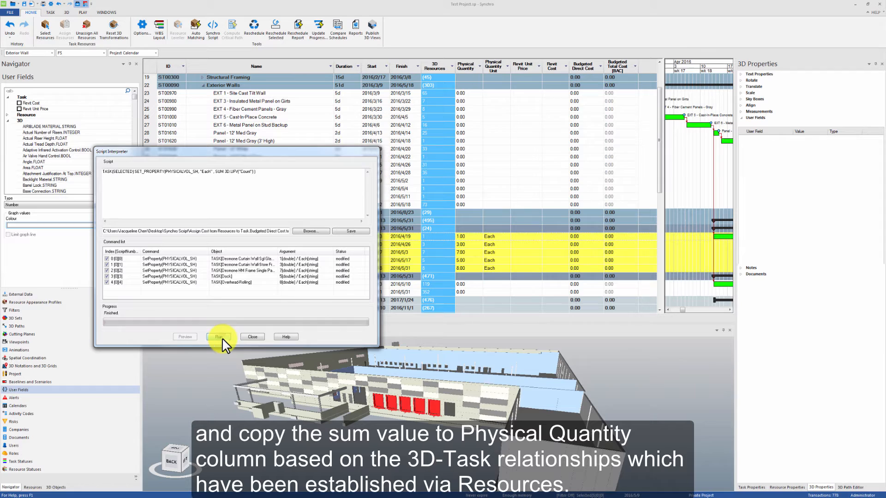
left_click(220, 337)
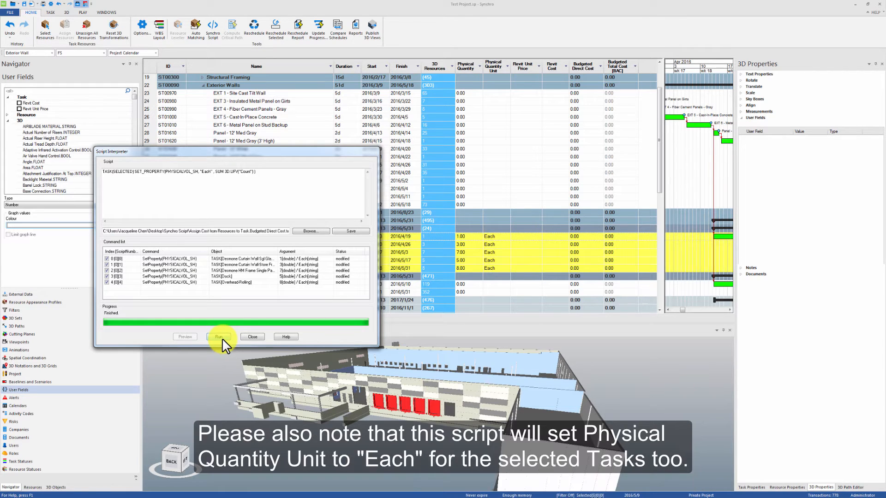
mouse_move(247, 342)
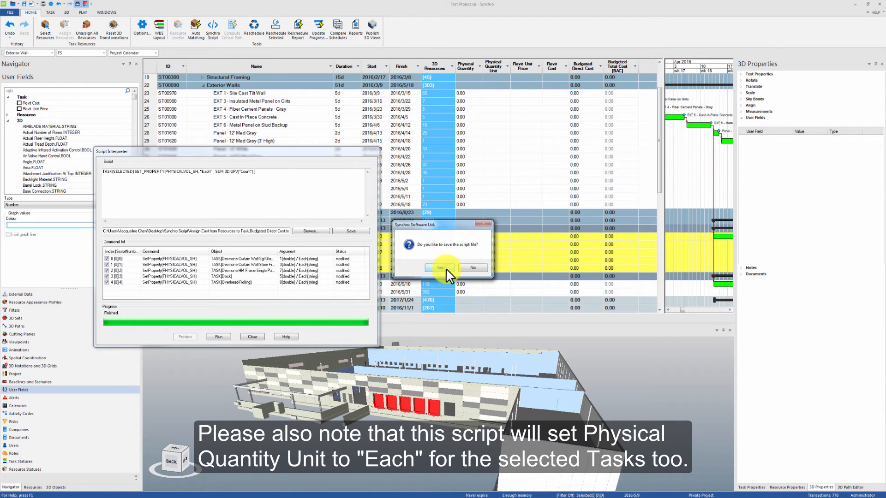
left_click(442, 267)
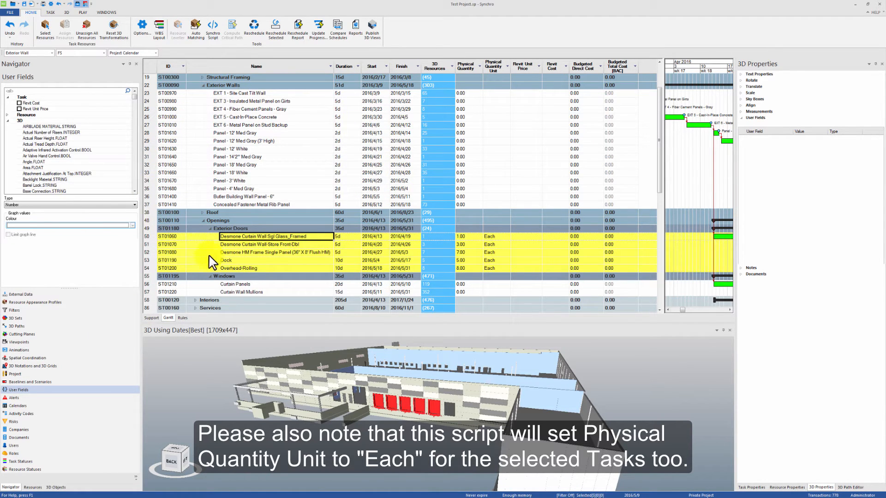
mouse_move(277, 260)
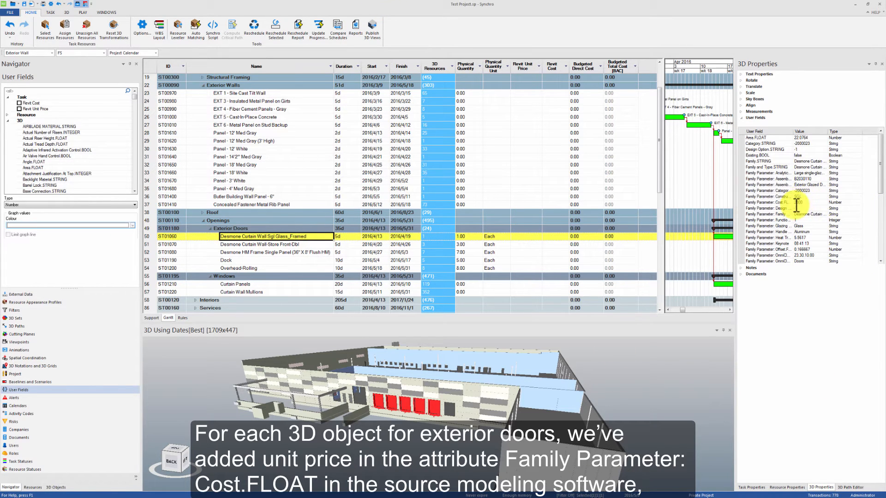
mouse_move(797, 136)
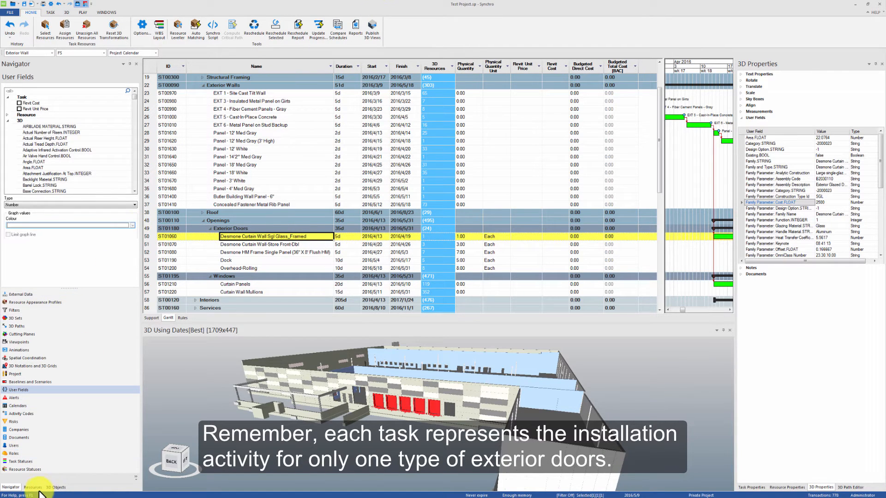
Select exterior door task ST01060 to read its Cost.FLOAT value of 2500
left_click(32, 487)
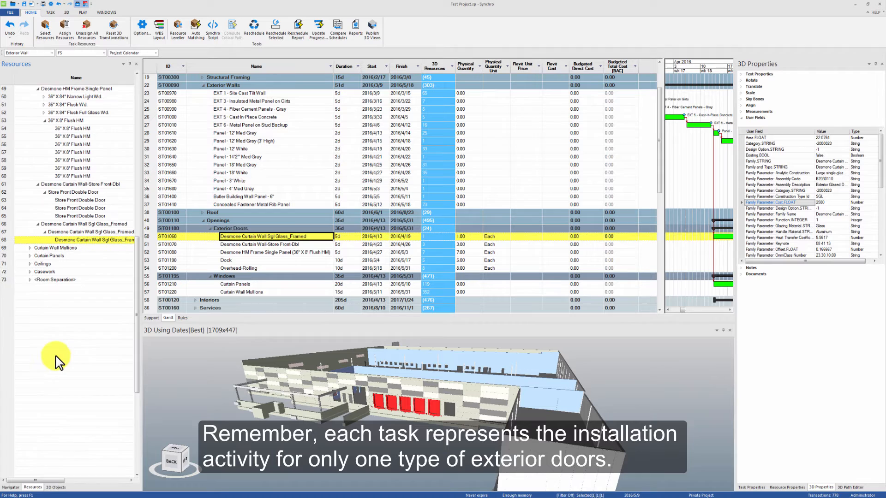
Extend the selection to all five exterior door tasks and open User Fields
left_click(50, 487)
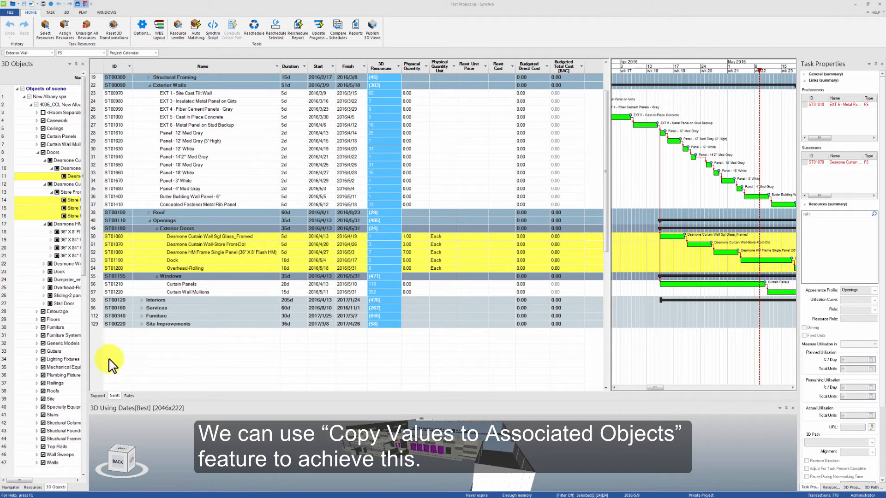
left_click(11, 488)
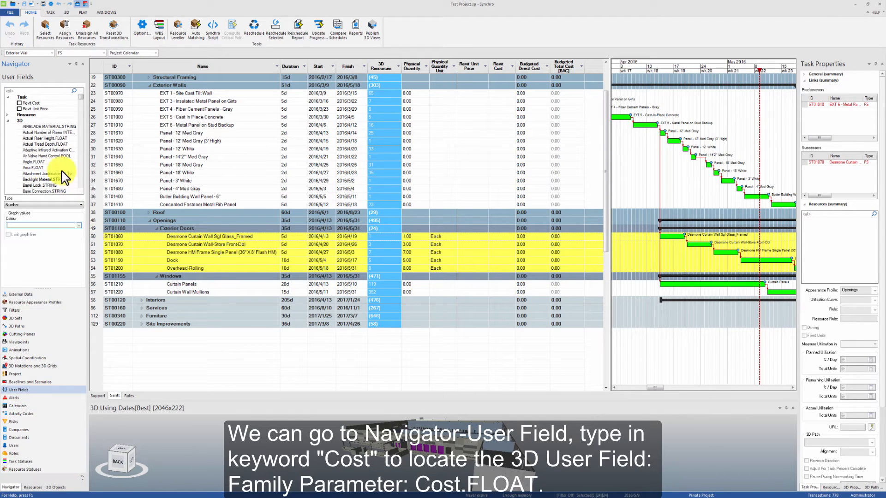
mouse_move(259, 260)
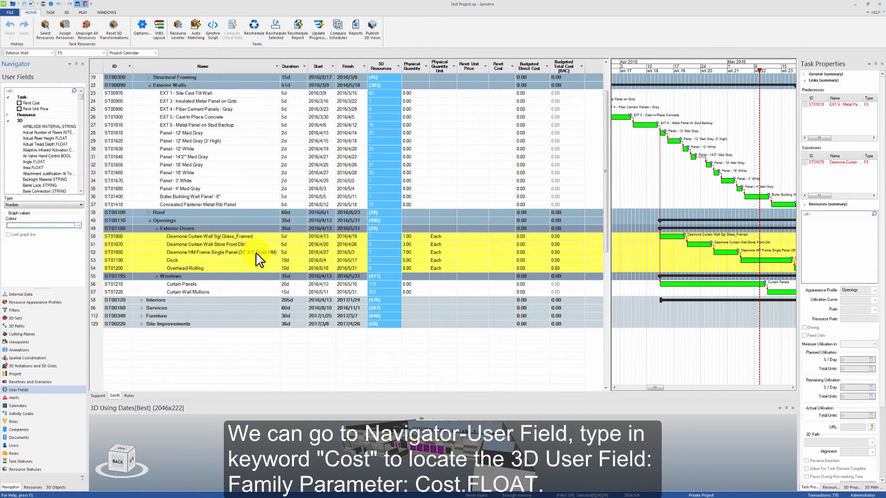
mouse_move(187, 133)
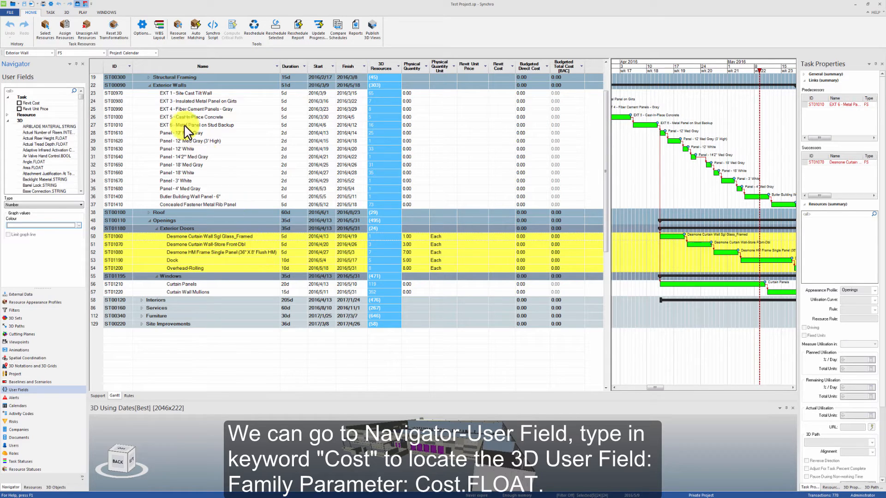
Filter user fields by 'cost' and copy Family Parameter: Cost.FLOAT values to associated objects
type("cost")
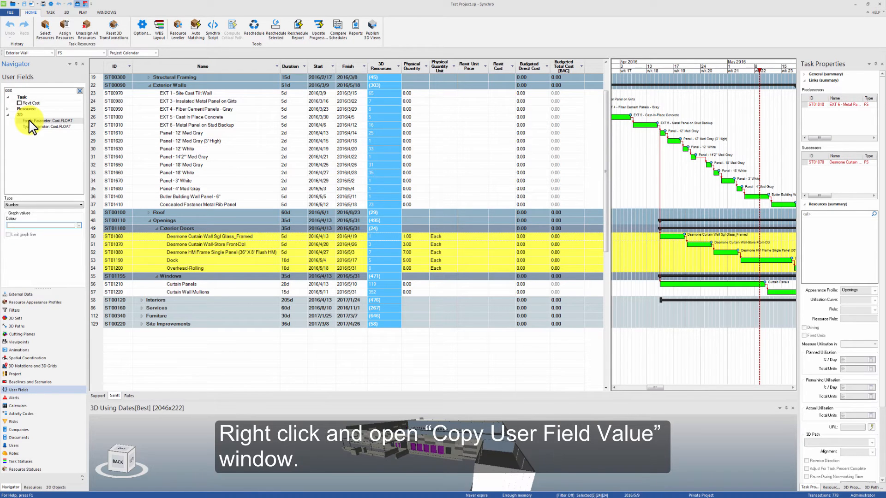
right_click(51, 127)
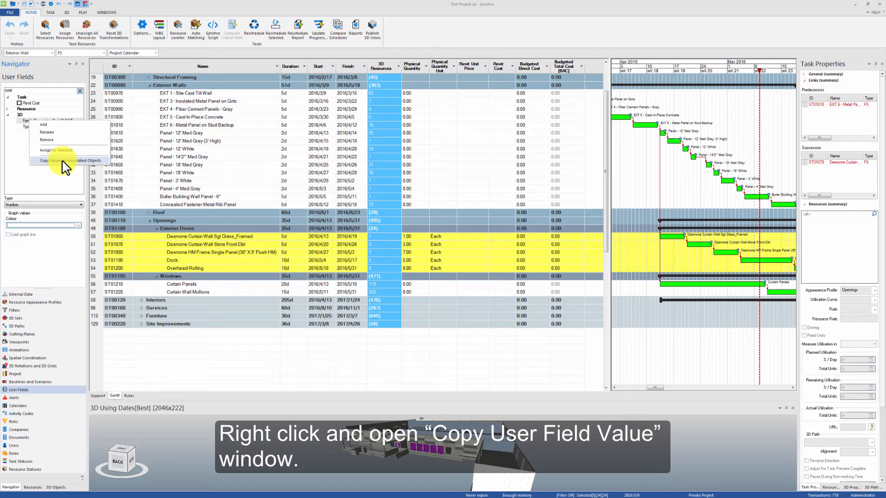
left_click(63, 161)
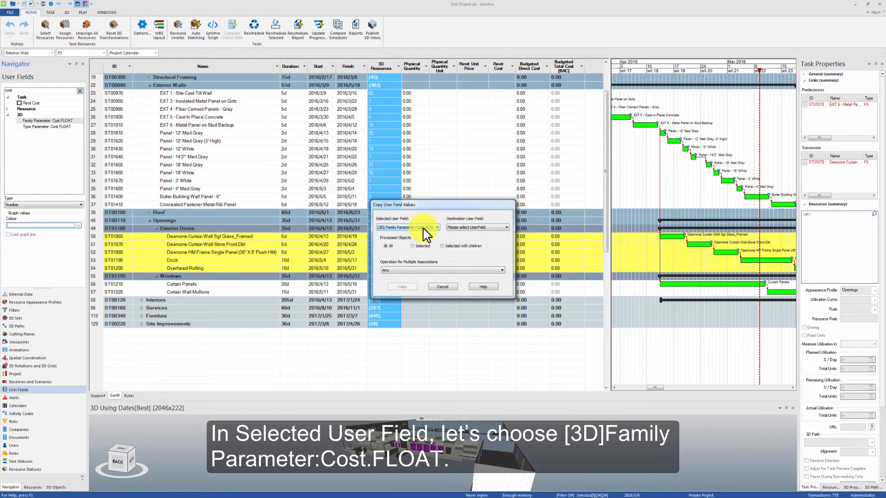
Copy Cost.FLOAT into Revit Unit Price for selected tasks using Any, giving 2500, 3600, 1900, 3000, 2000
left_click(436, 227)
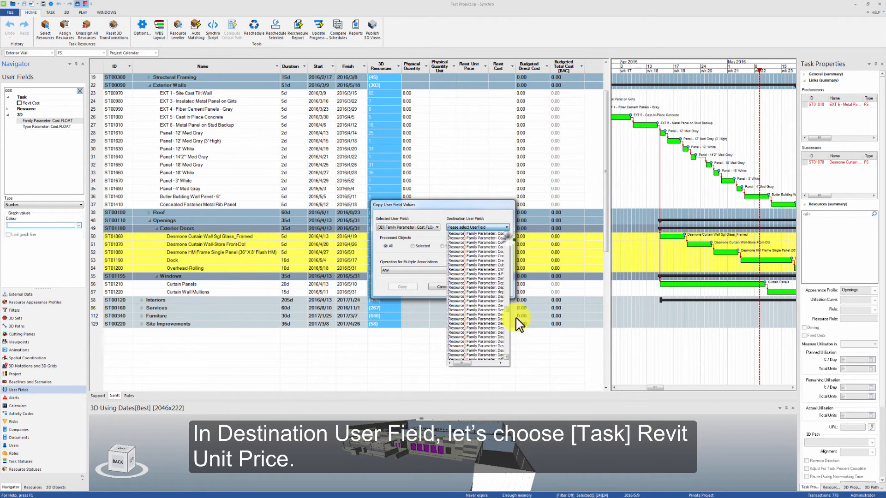
left_click(476, 227)
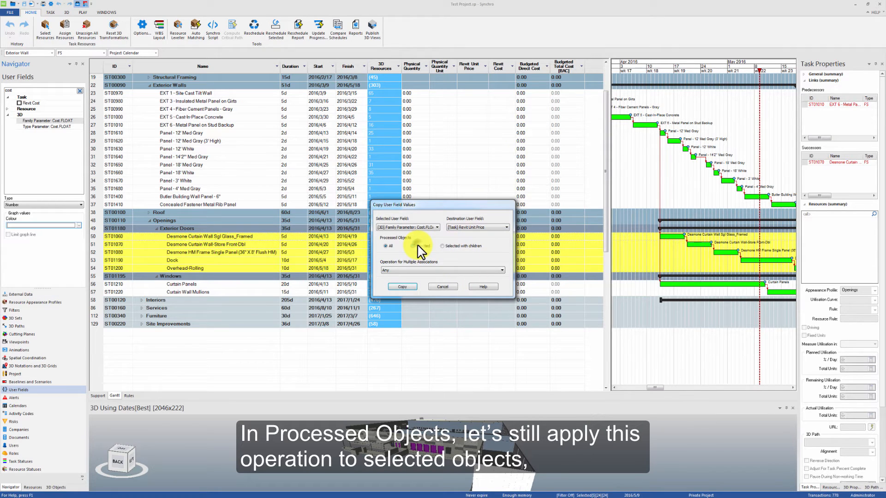
left_click(412, 246)
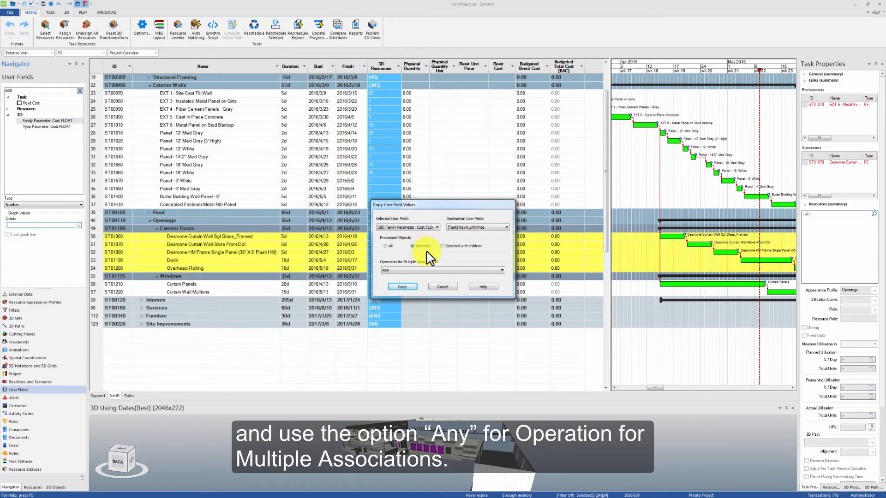
left_click(499, 270)
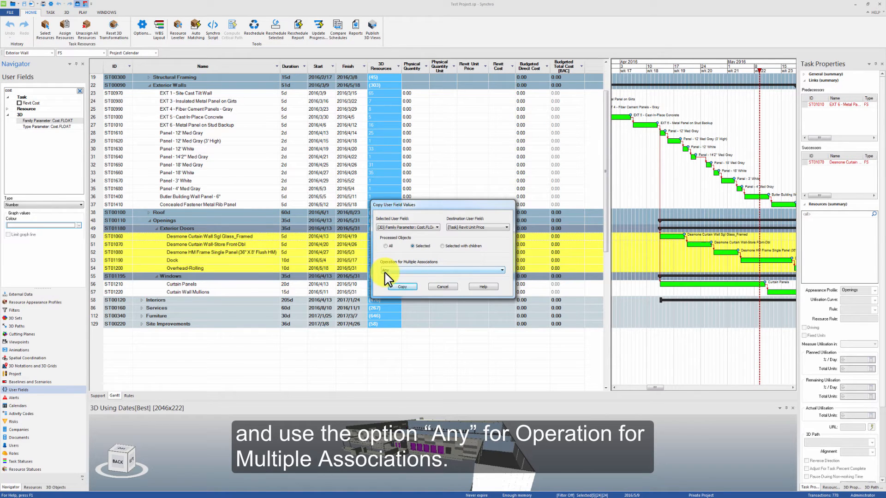
left_click(444, 269)
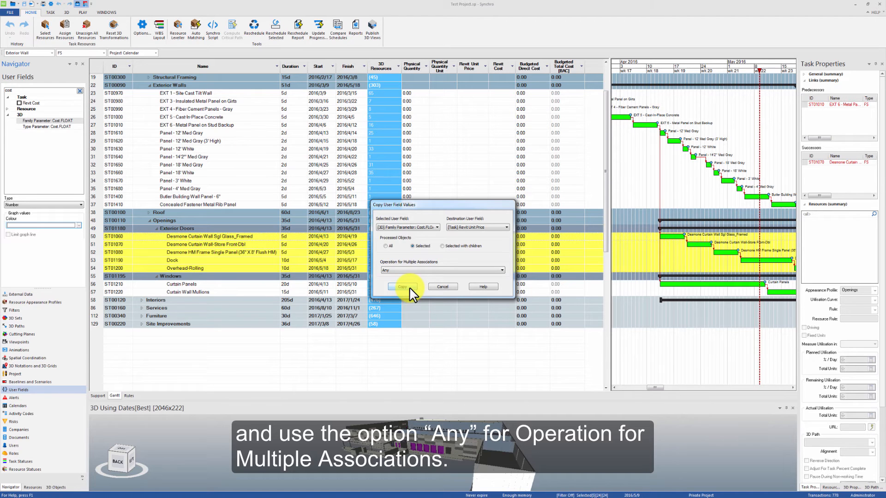
left_click(403, 287)
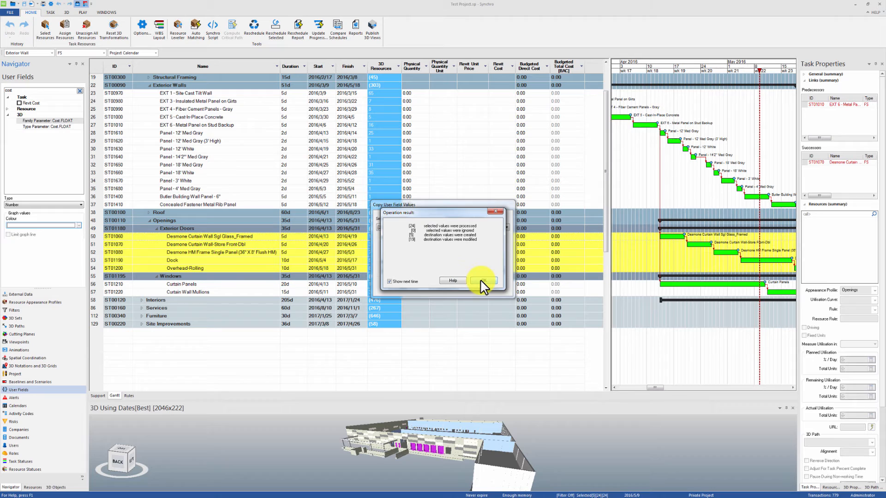
left_click(480, 281)
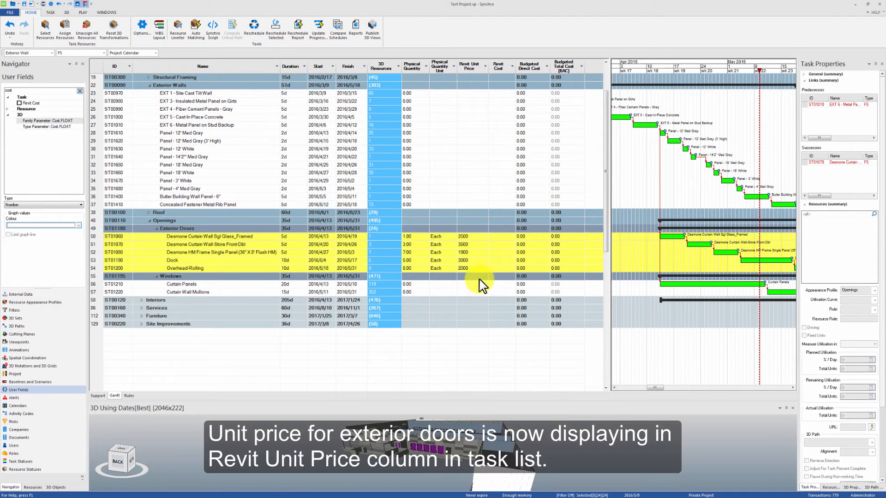
mouse_move(472, 277)
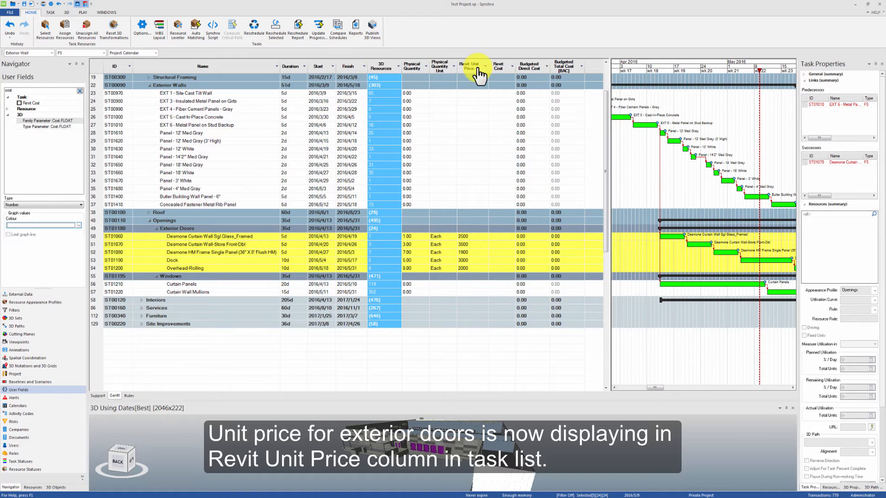
mouse_move(435, 164)
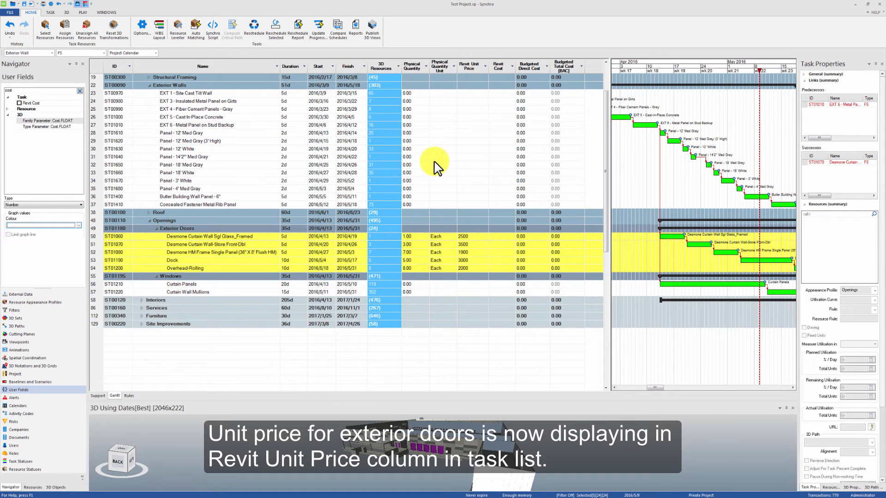
mouse_move(82, 96)
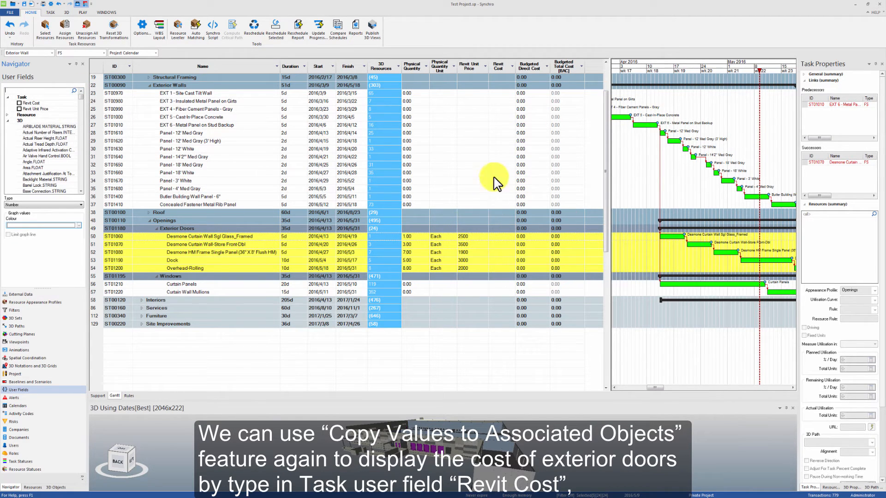
mouse_move(412, 66)
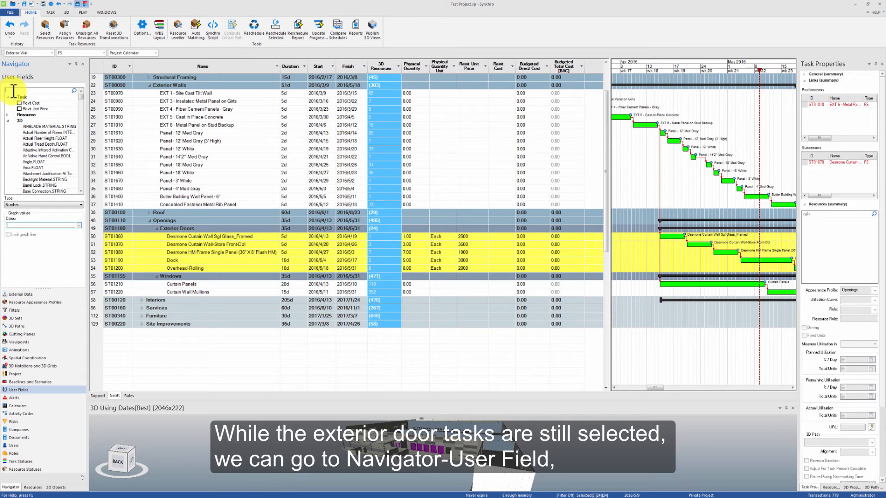
mouse_move(21, 429)
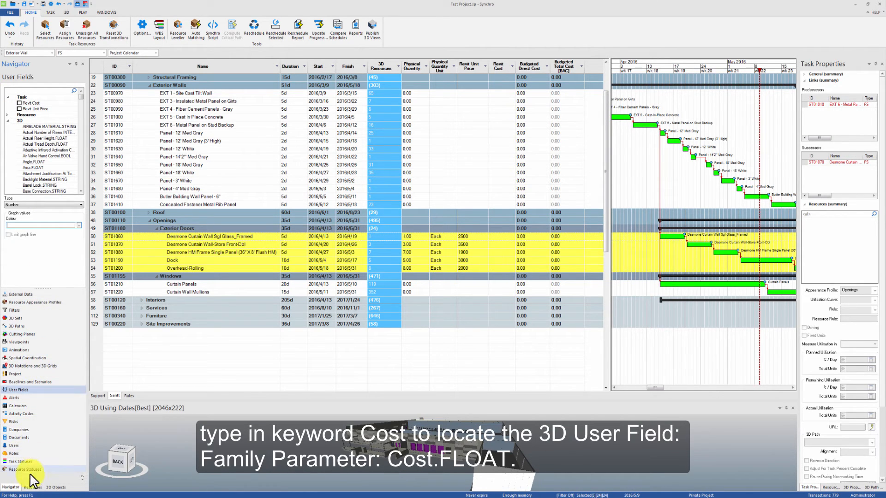
Filter user fields by 'cost' again and copy Cost.FLOAT values to associated objects
type("cost")
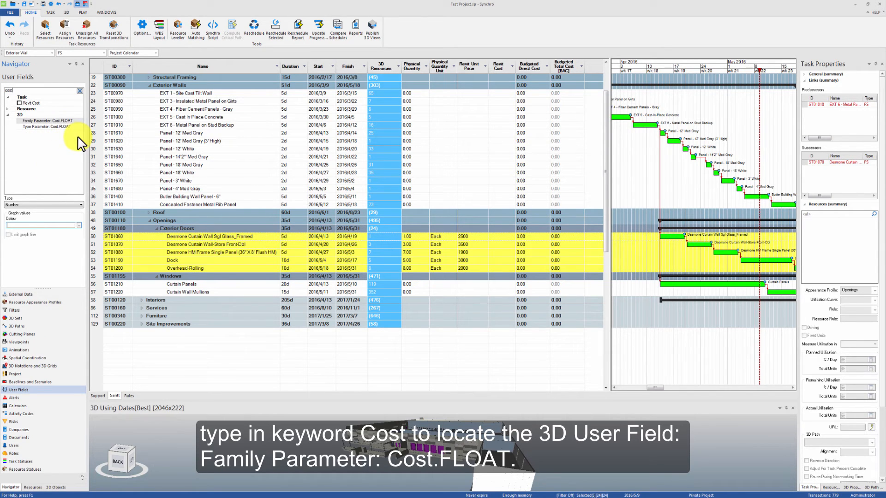
right_click(48, 120)
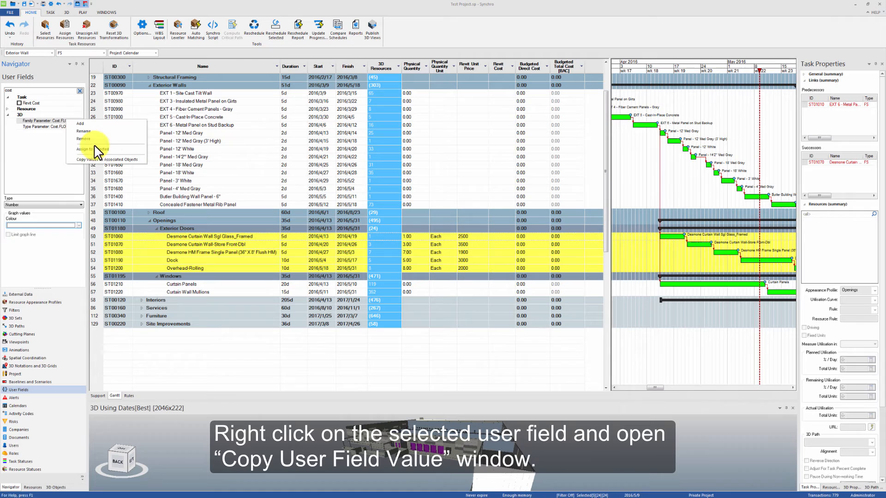
mouse_move(105, 164)
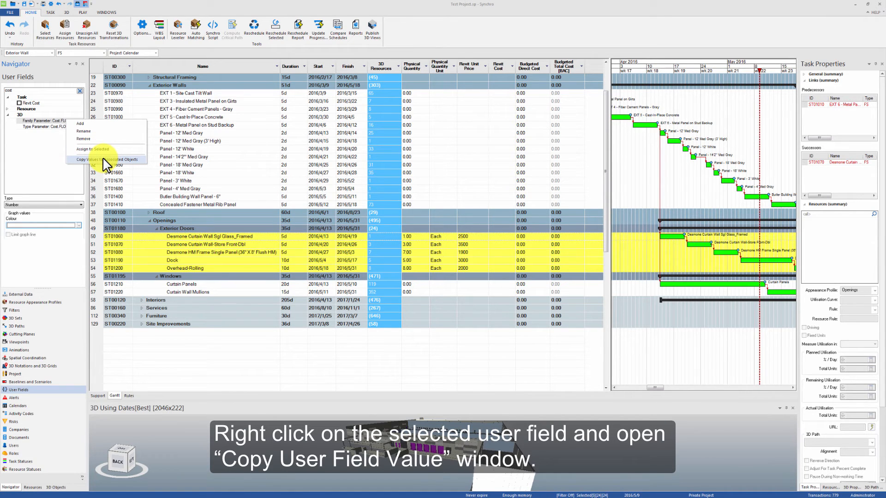
left_click(99, 159)
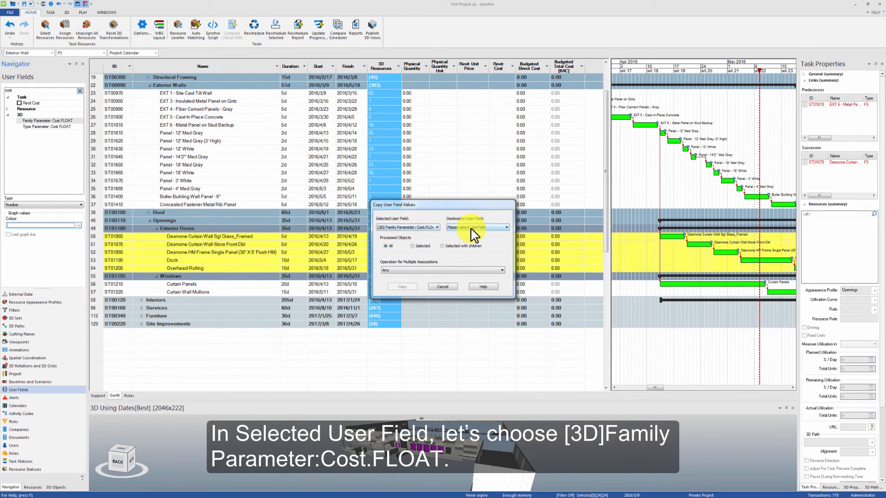
mouse_move(440, 209)
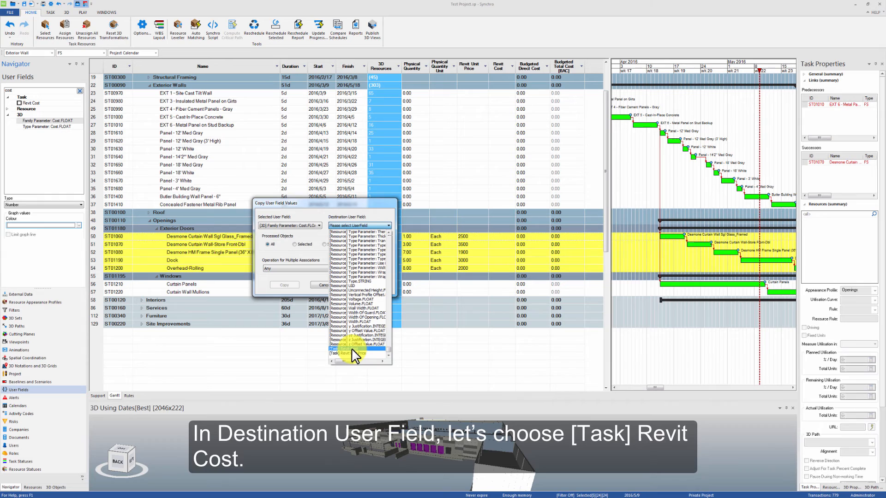
Copy Cost.FLOAT into Revit Cost for selected door tasks, summing multiple associations
left_click(351, 352)
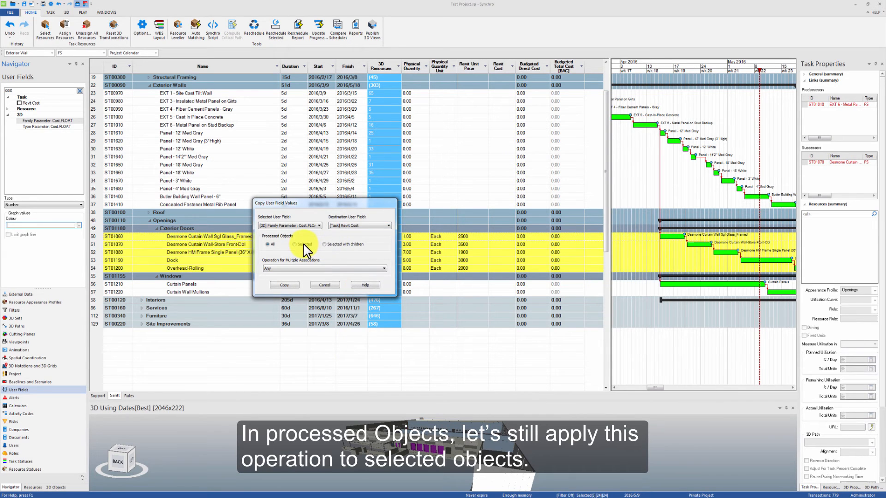
left_click(295, 244)
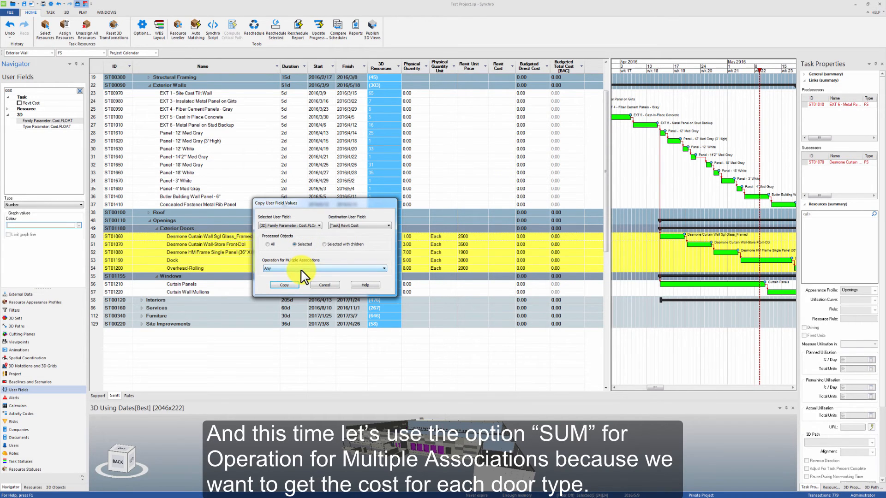
left_click(383, 268)
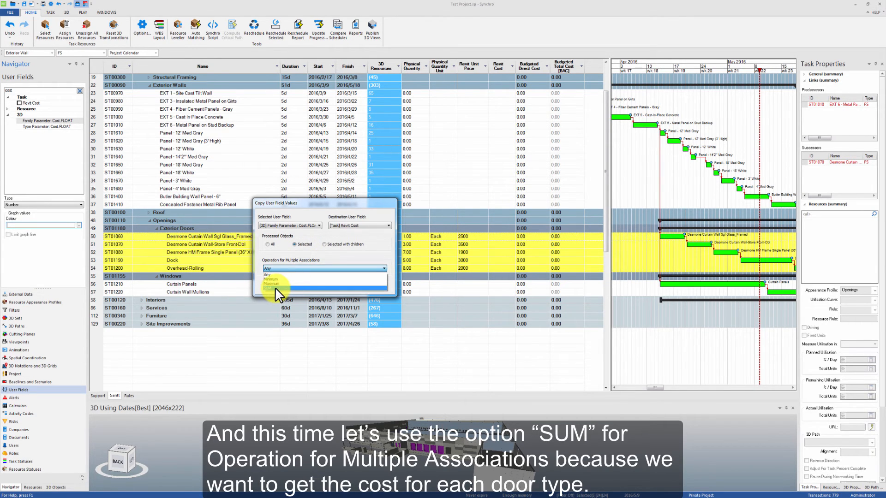
left_click(276, 287)
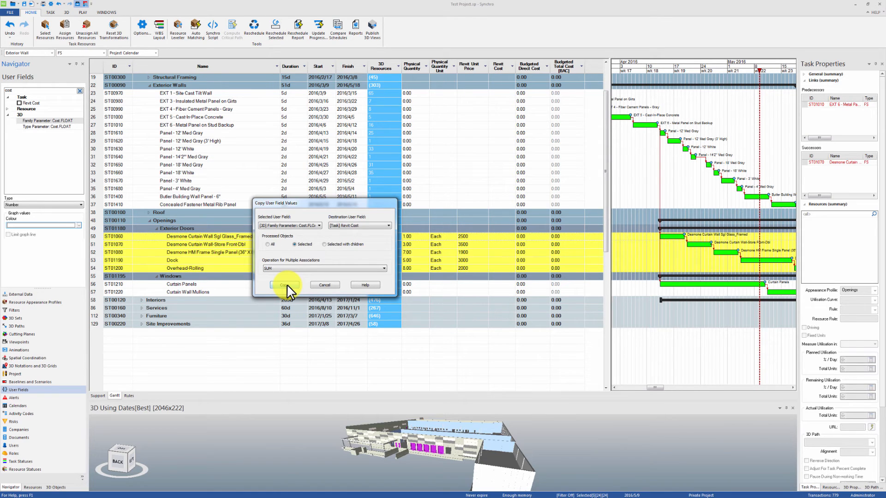
left_click(286, 284)
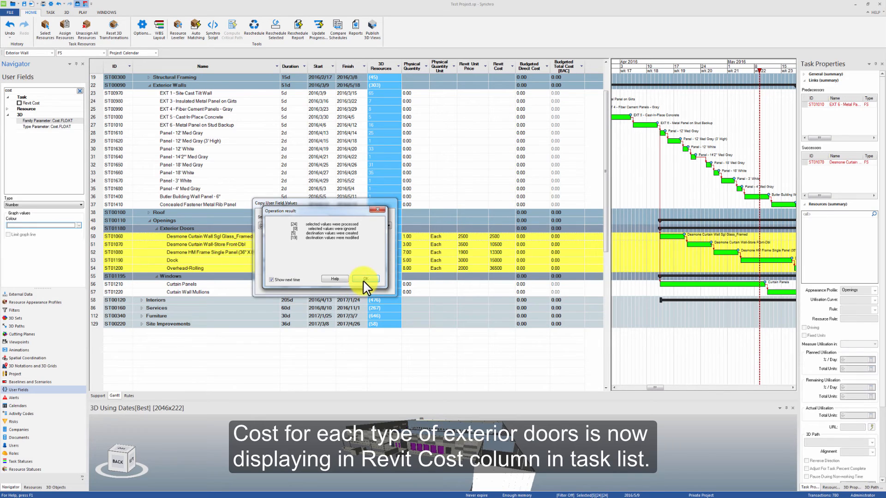
left_click(365, 279)
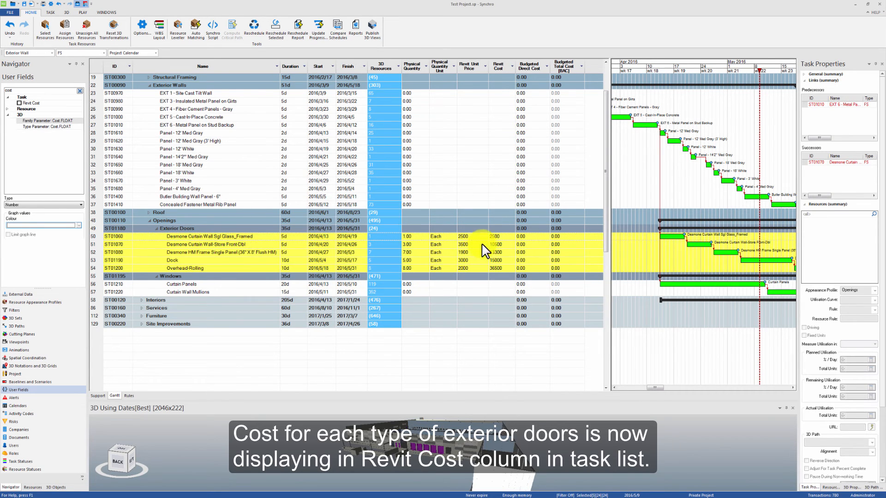
mouse_move(502, 264)
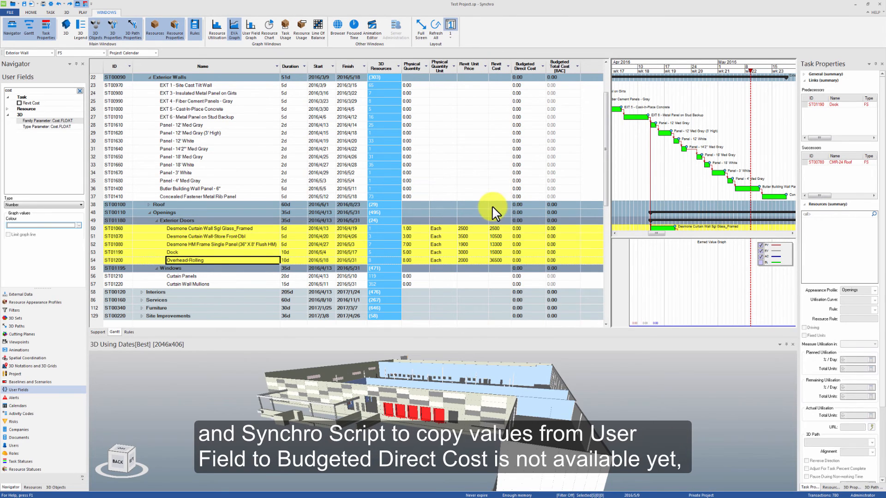
mouse_move(499, 221)
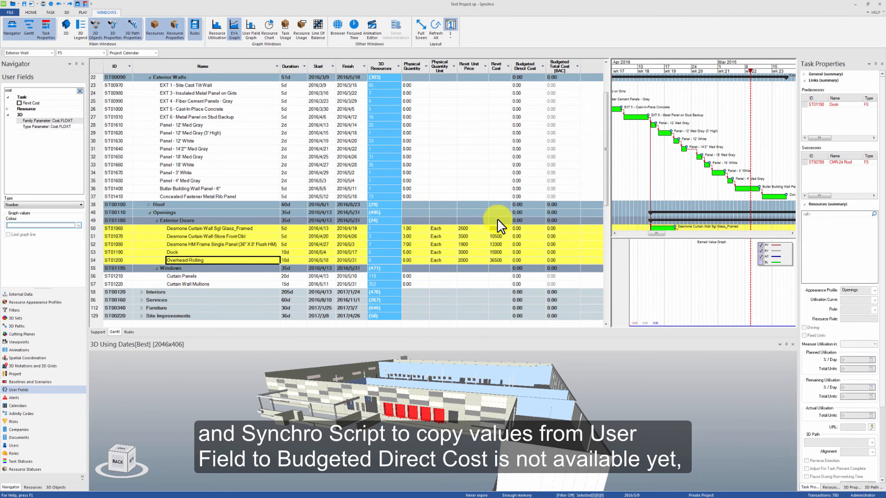
mouse_move(511, 237)
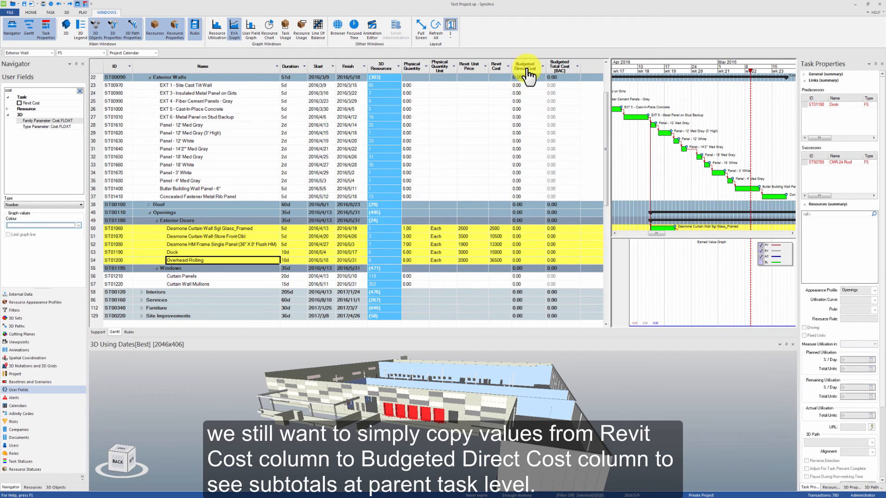
mouse_move(511, 206)
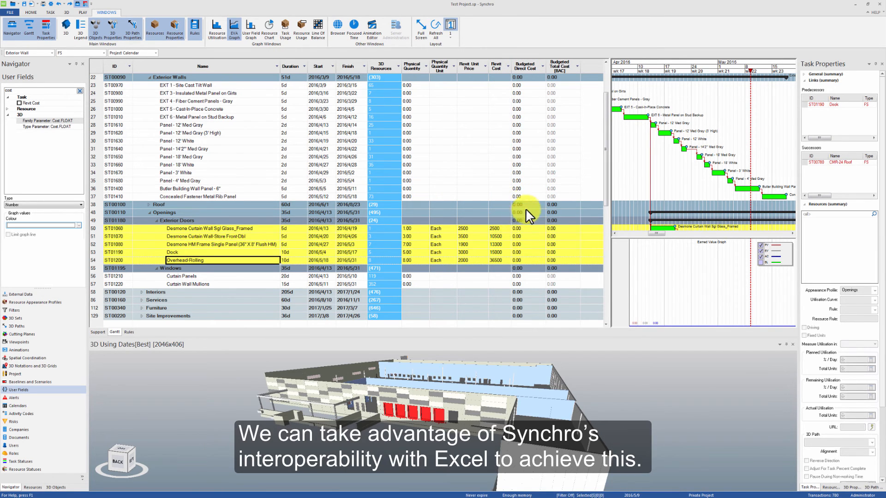
mouse_move(249, 235)
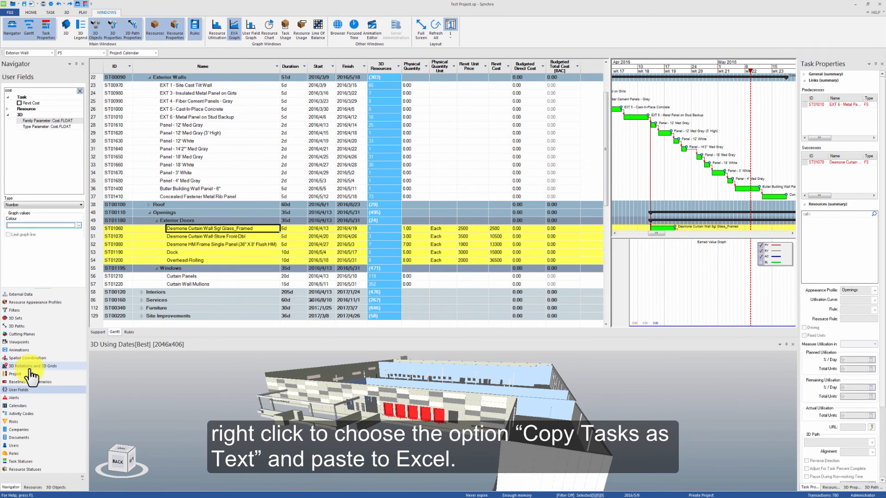
mouse_move(23, 390)
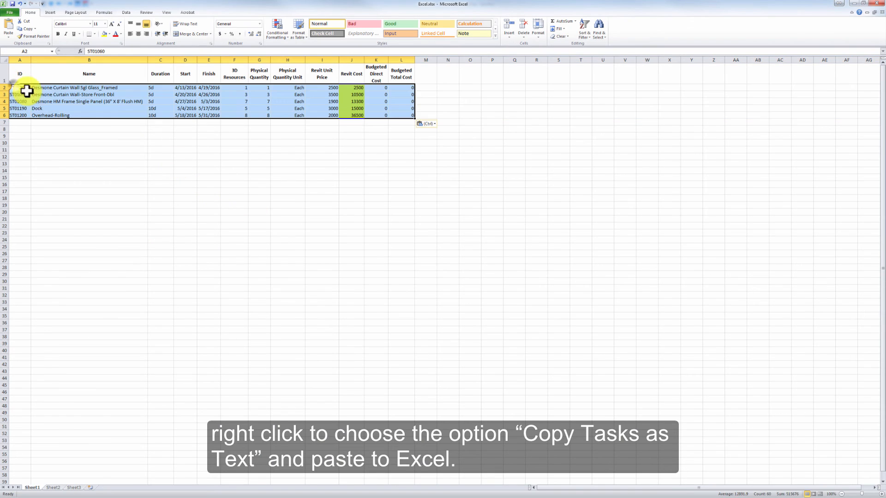
Copy the five Revit Cost values in cells J2:J6 in Excel
left_click(350, 88)
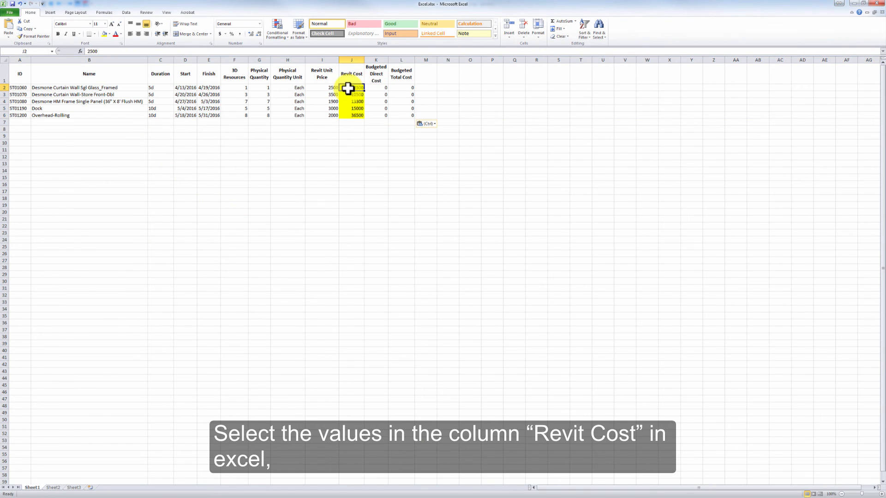
left_click_drag(350, 88, 351, 115)
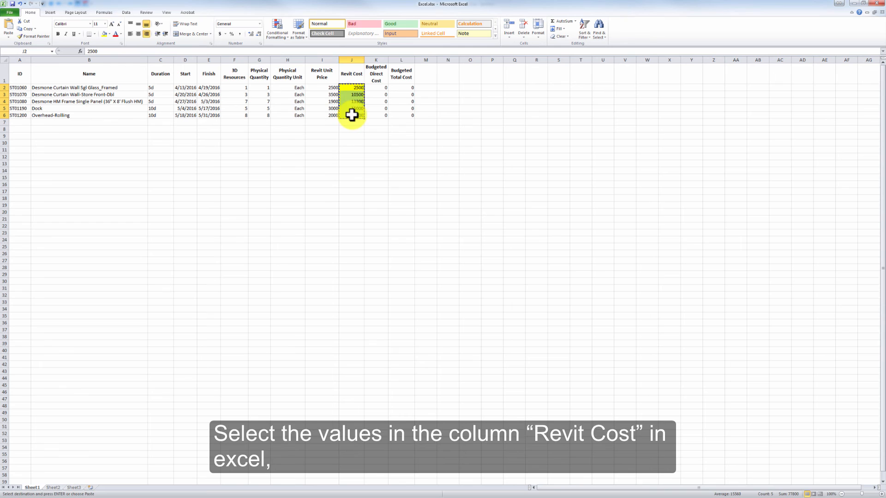
key("ctrl+c")
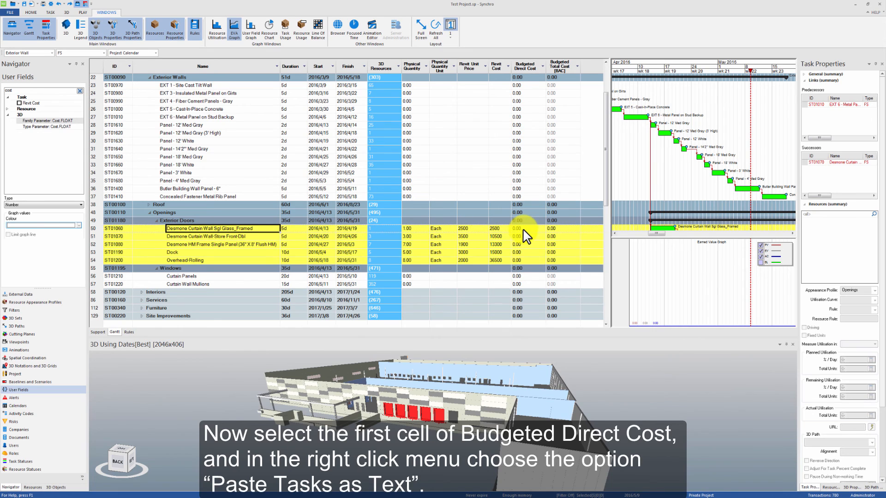
Paste the copied costs as text into the door tasks' Budgeted Direct Cost cells
right_click(517, 228)
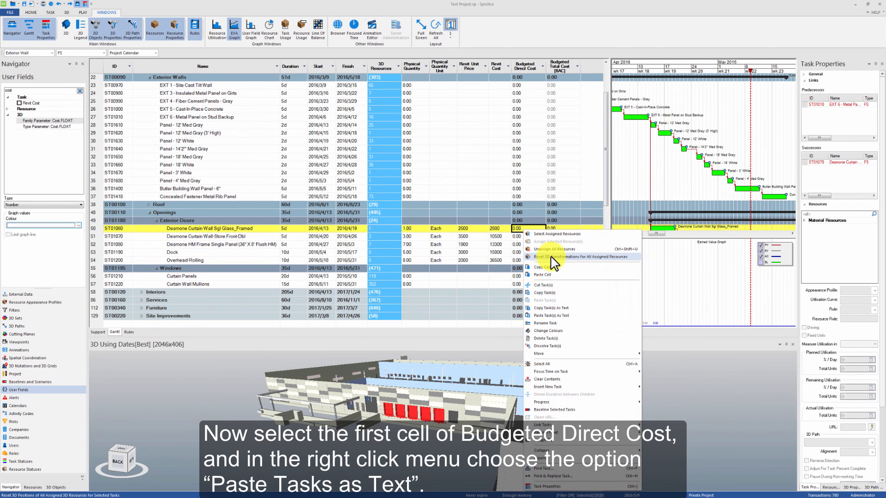
mouse_move(571, 316)
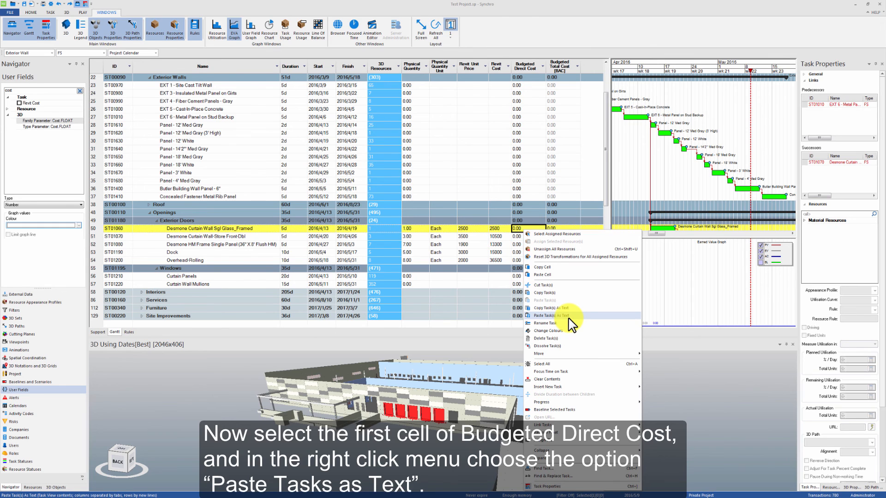
left_click(548, 316)
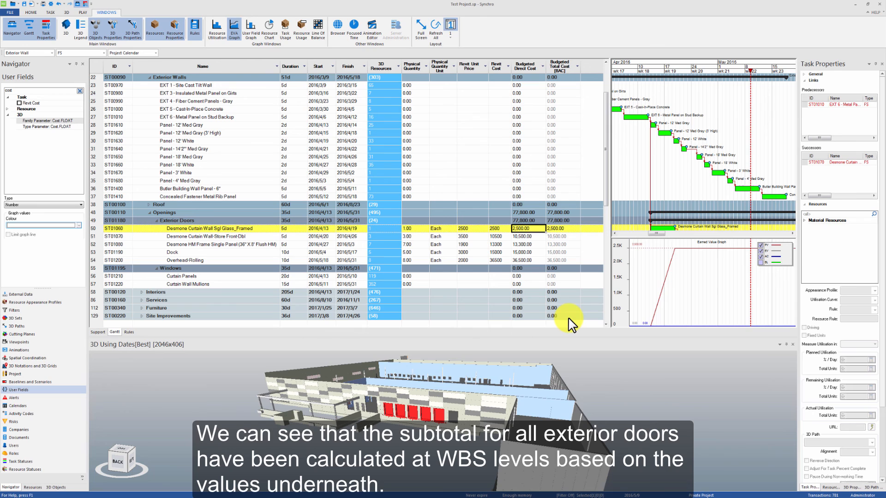
mouse_move(587, 327)
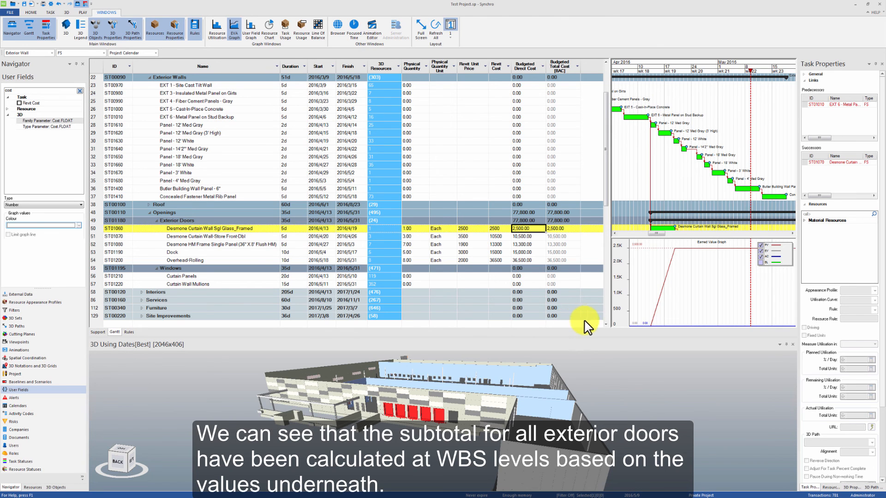
mouse_move(511, 133)
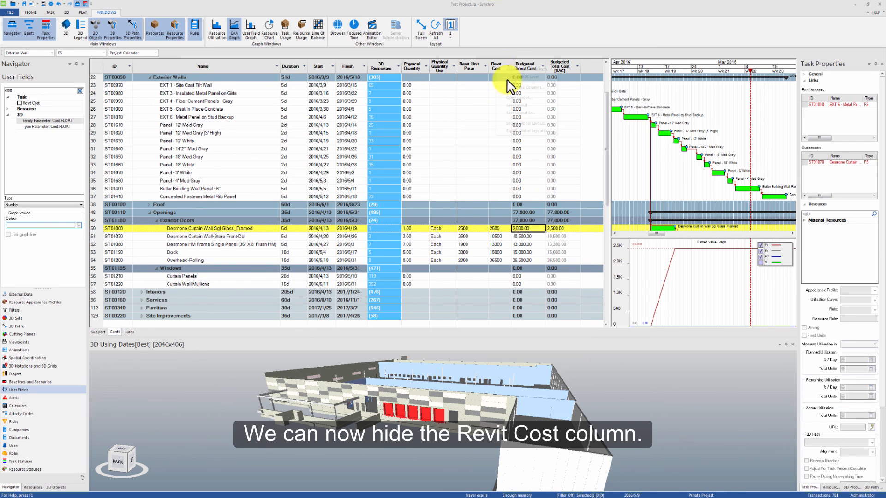
Hide the Revit Cost column in the task grid
left_click(518, 88)
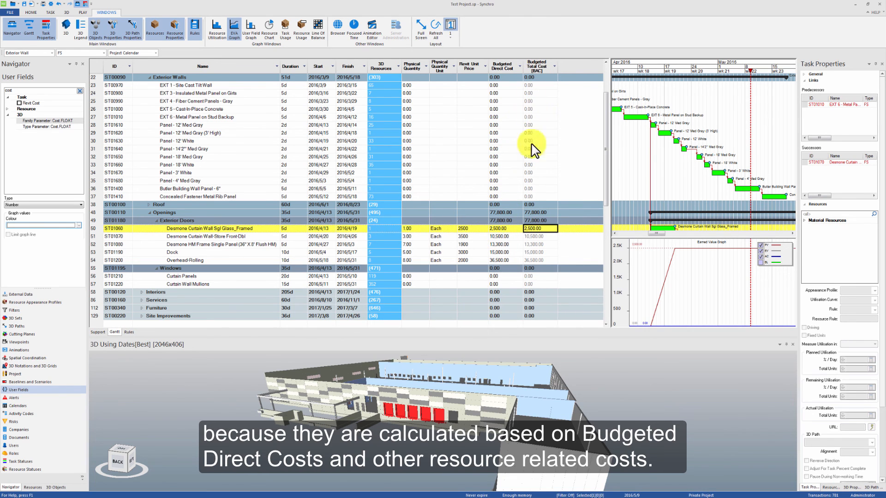
mouse_move(553, 229)
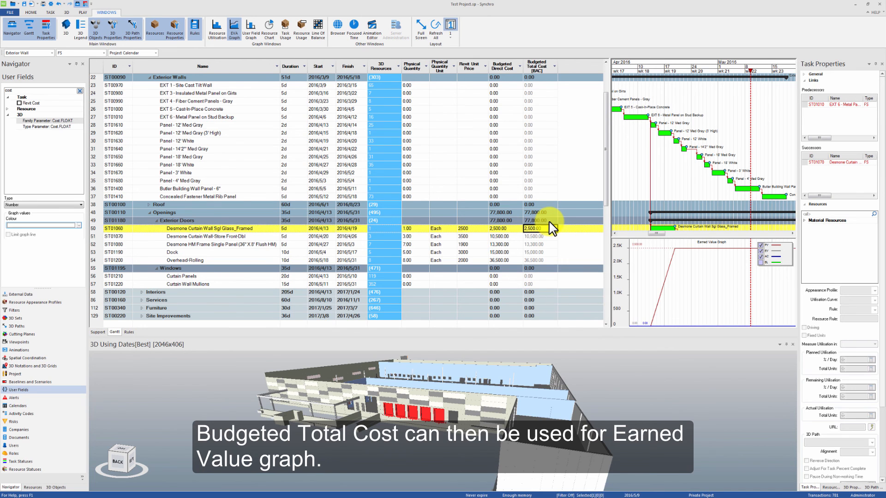
mouse_move(217, 30)
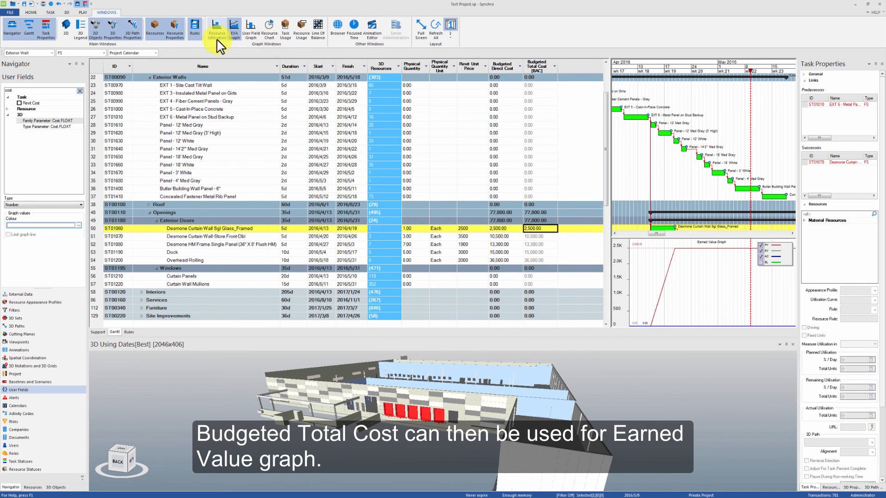